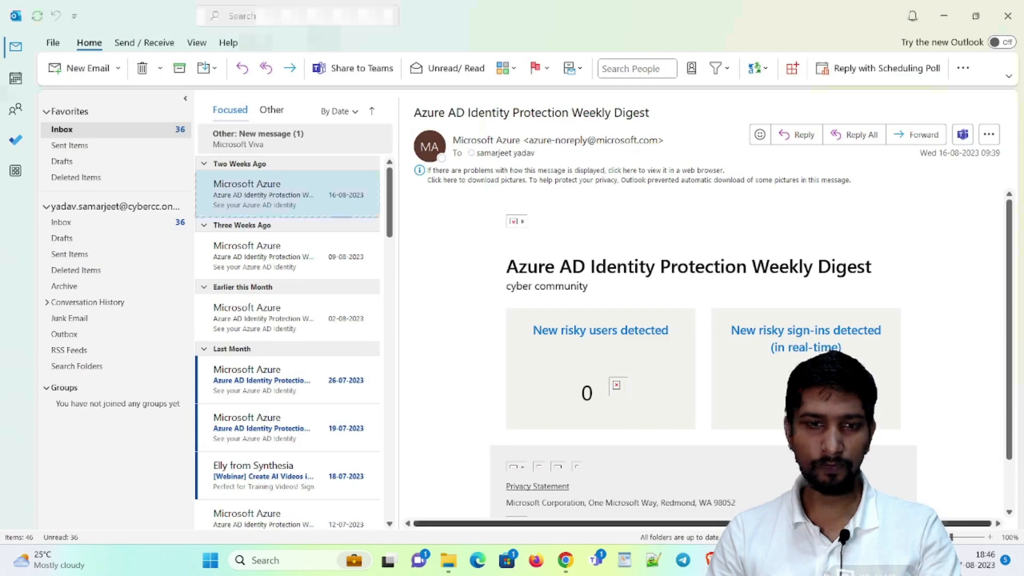
mouse_move(340, 213)
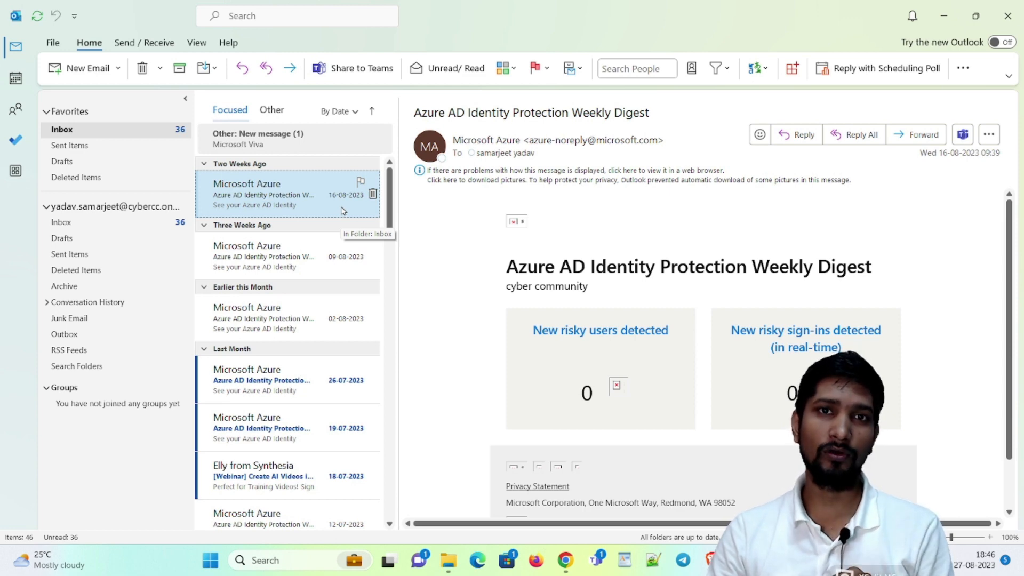
Step: Select the 09-08-2023 Azure digest email and open it in its own message window
left_click(280, 256)
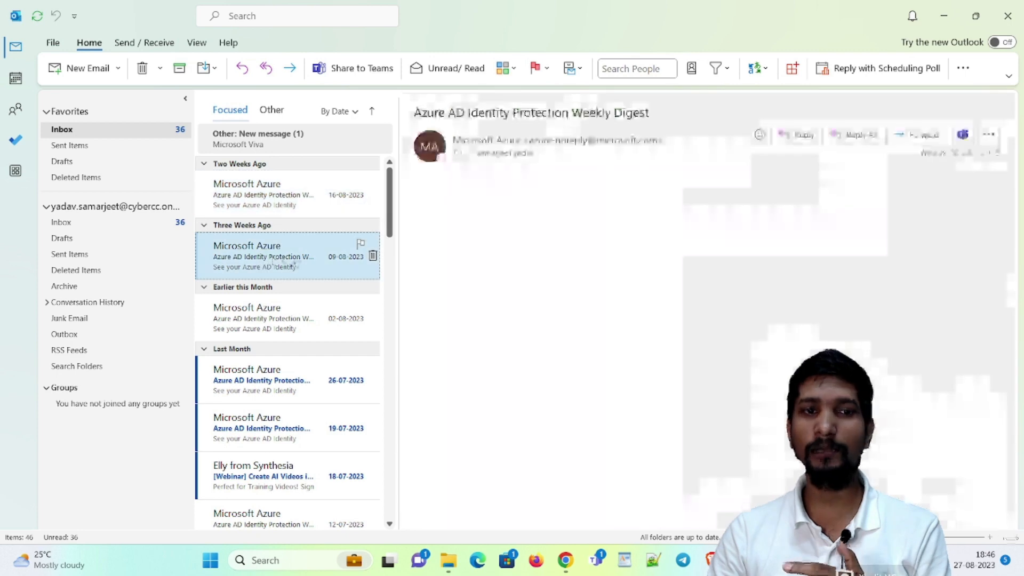
left_click(272, 256)
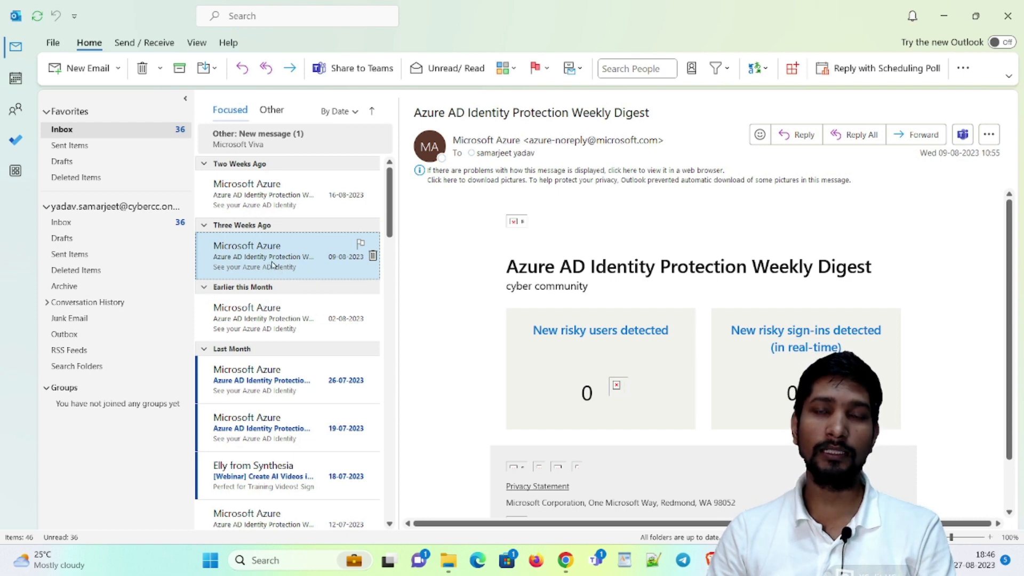
mouse_move(275, 261)
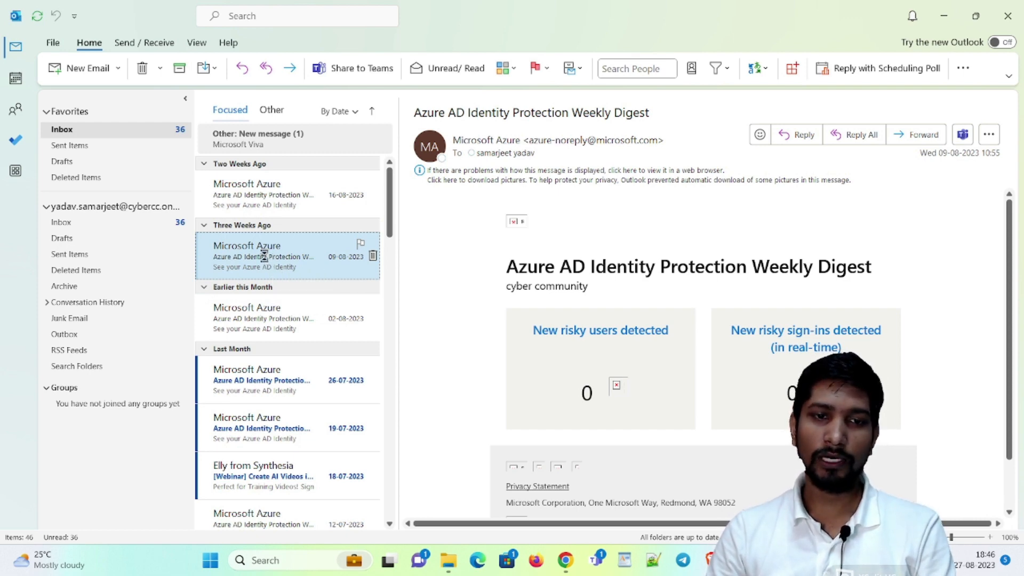
double_click(265, 257)
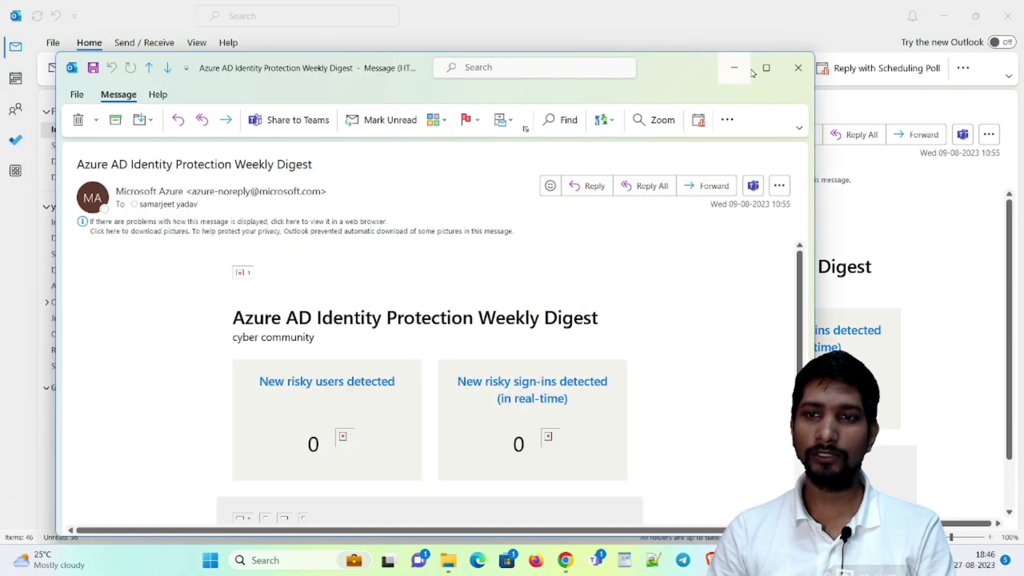
Step: Maximize the message and reach File > Info > Properties showing the internet headers
left_click(766, 69)
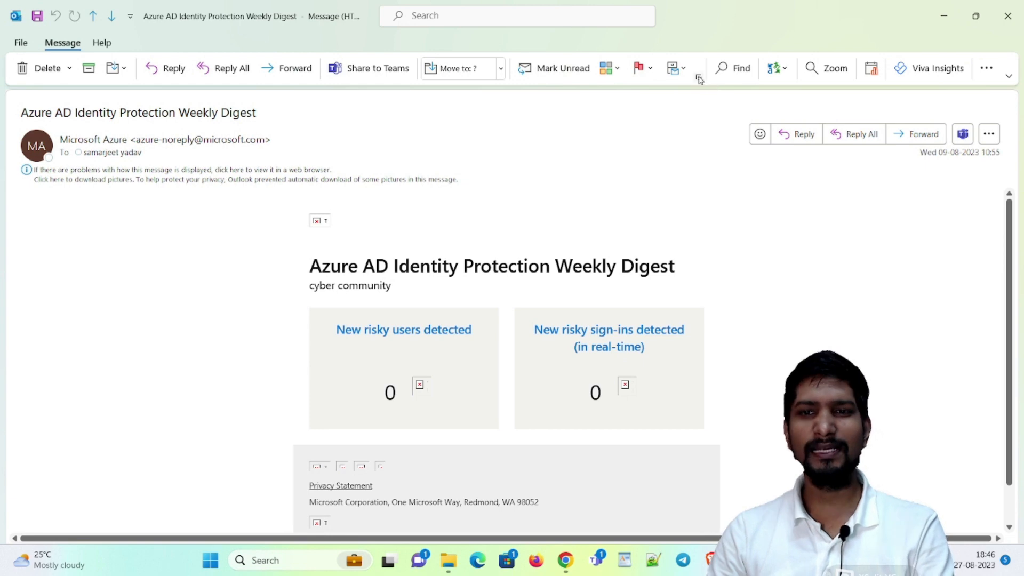
mouse_move(699, 79)
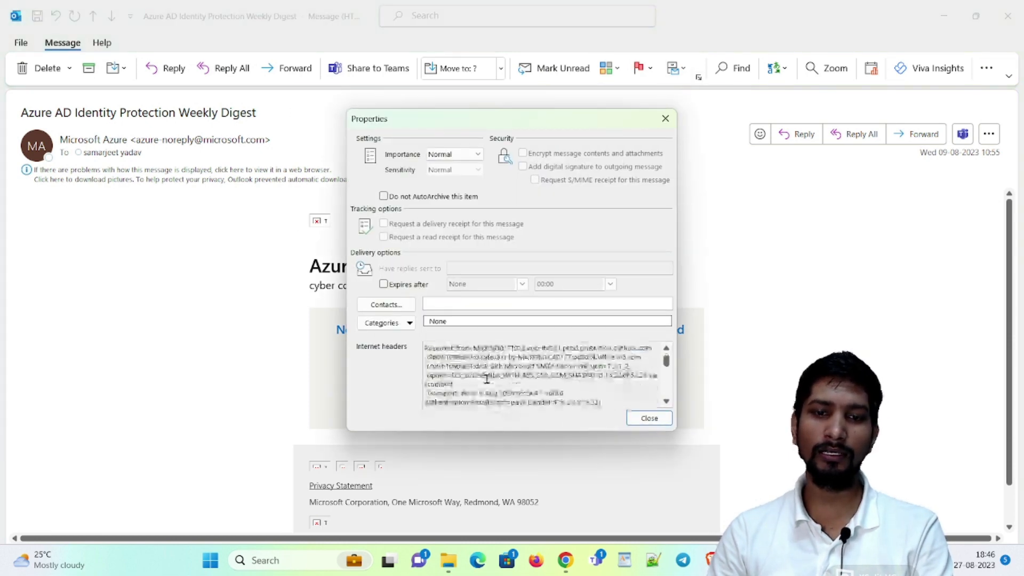
scroll("down", 3)
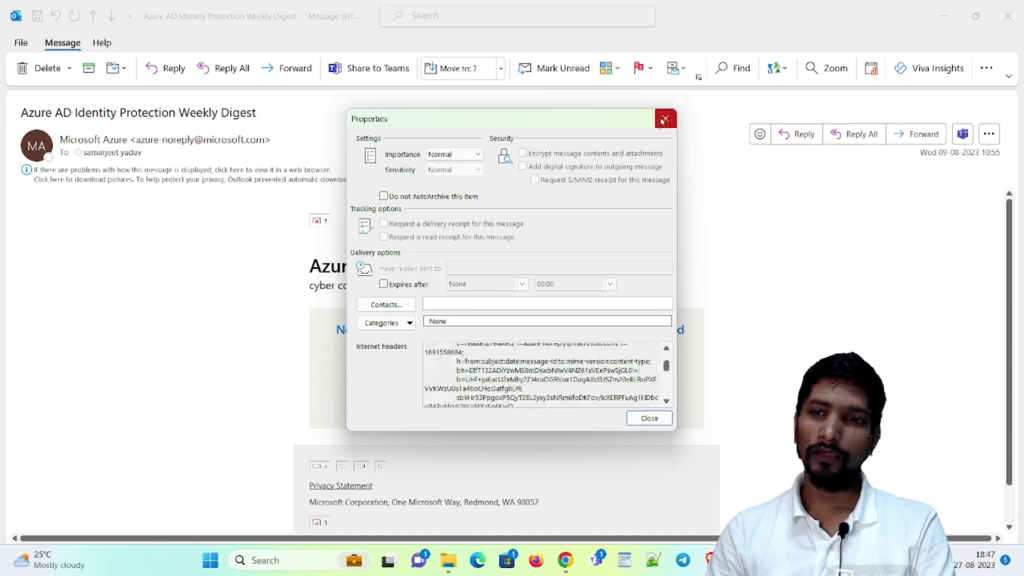
left_click(664, 118)
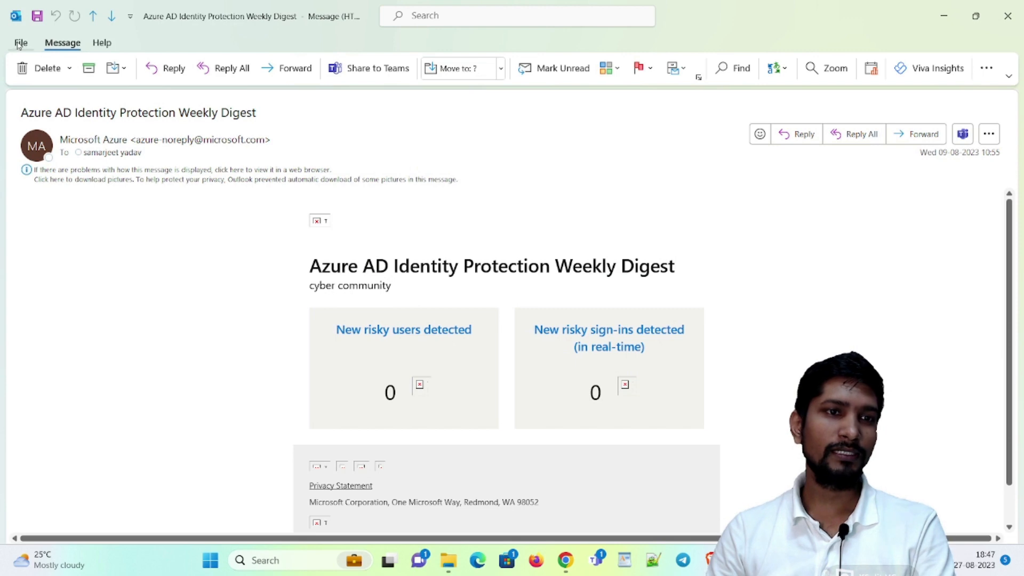
left_click(19, 42)
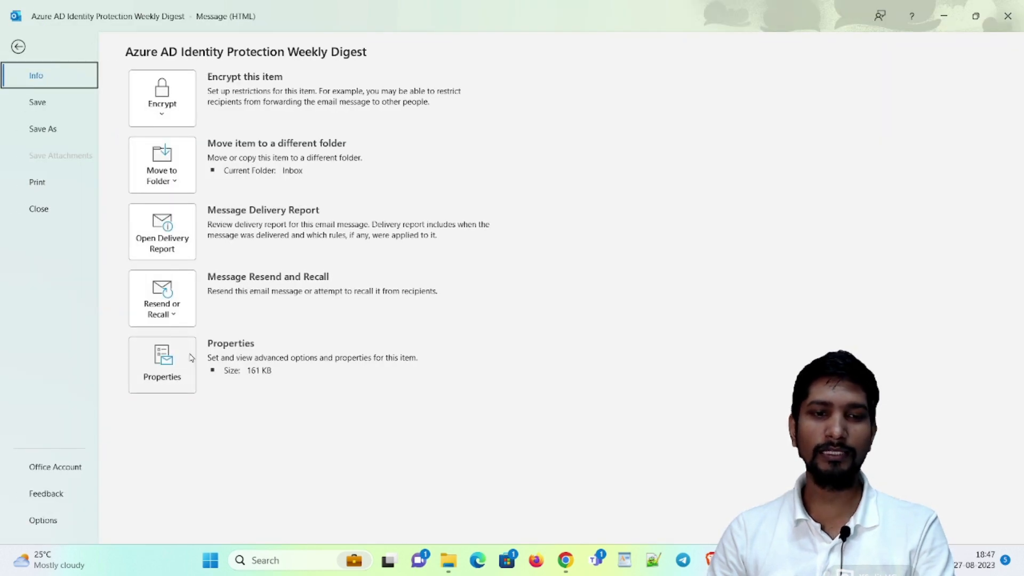
left_click(162, 363)
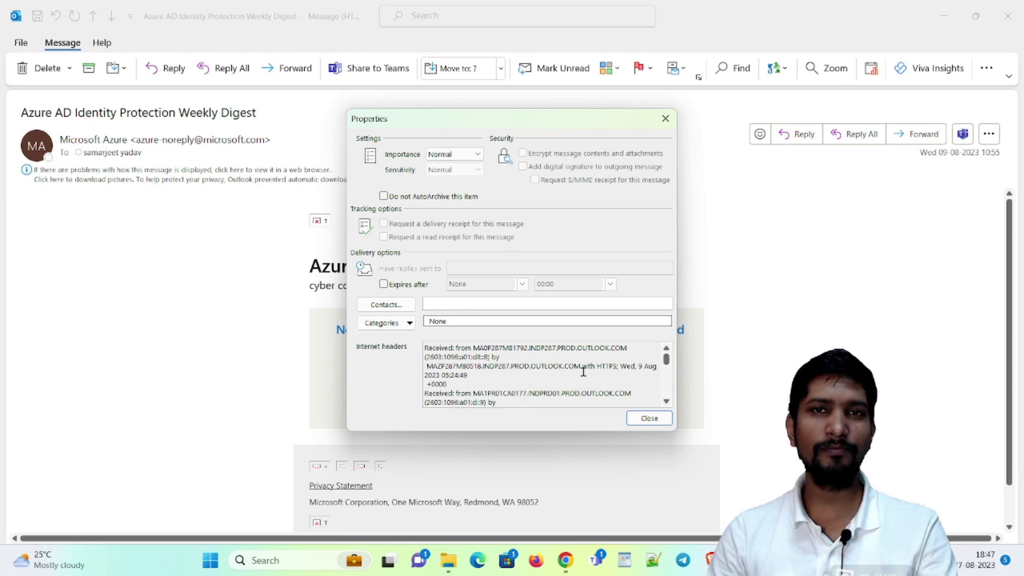
scroll("down", 3)
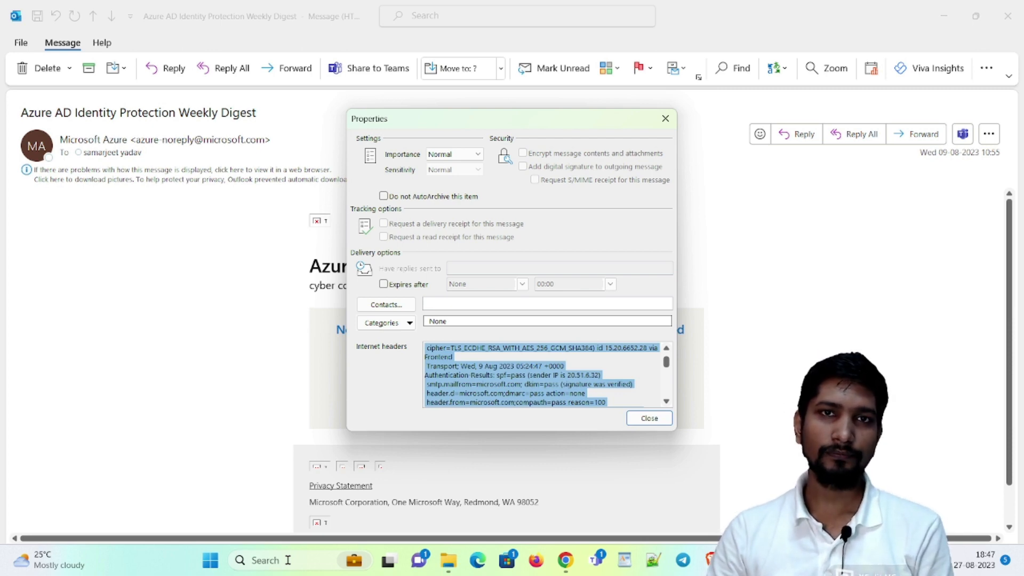
mouse_move(412, 447)
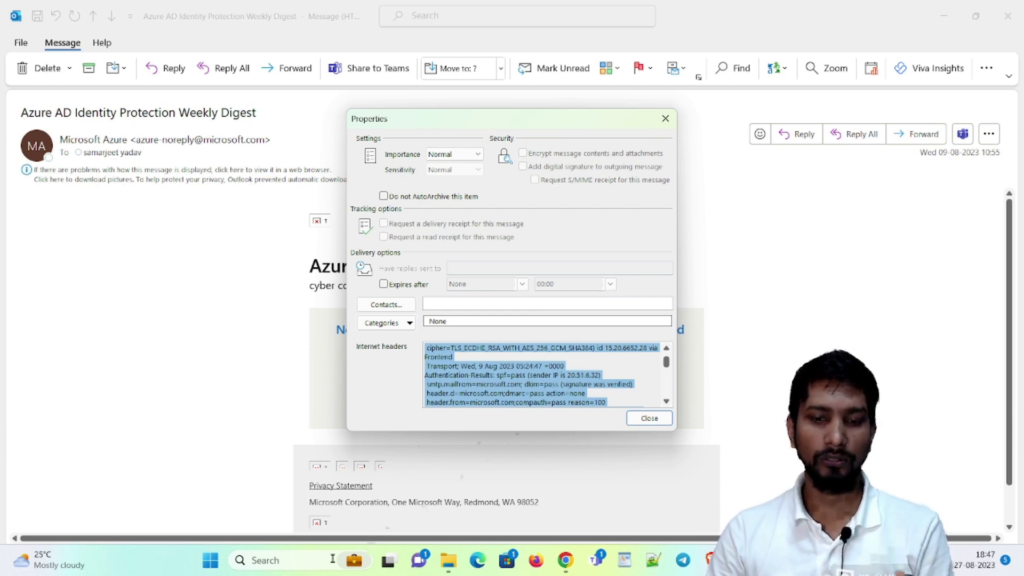
Step: Launch Notepad via Windows search and paste the copied internet headers into it
type("note")
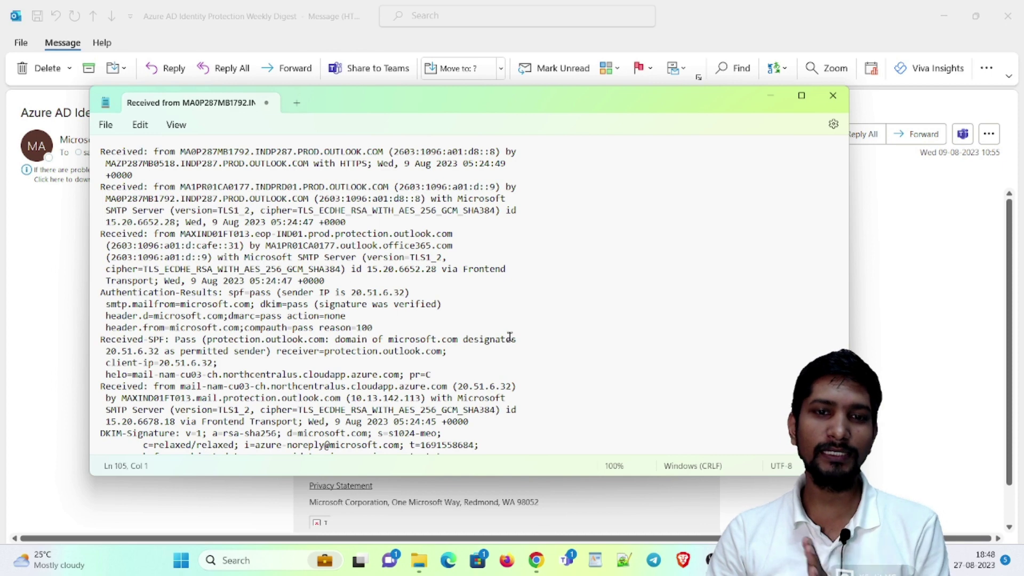
scroll("down", 3)
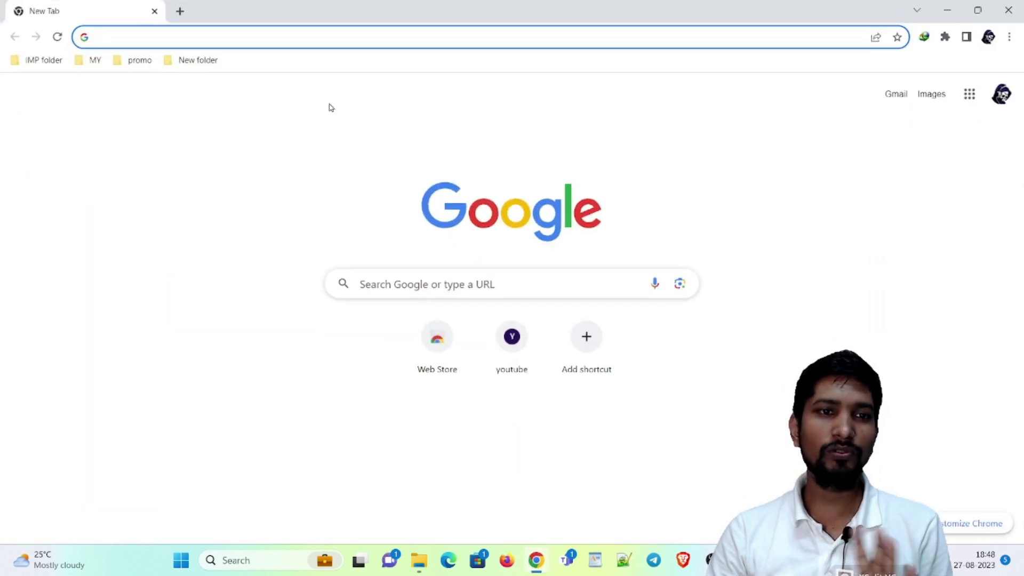
Step: Search Google for mxtoolbox, reach its Email Header Analyzer and analyze the pasted headers
type("mxtoolbox")
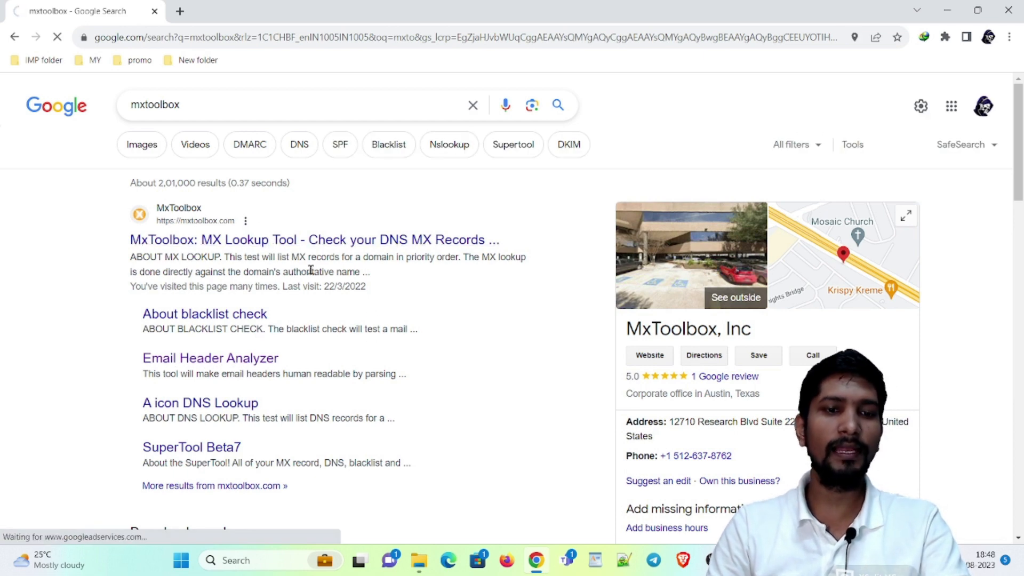
left_click(201, 358)
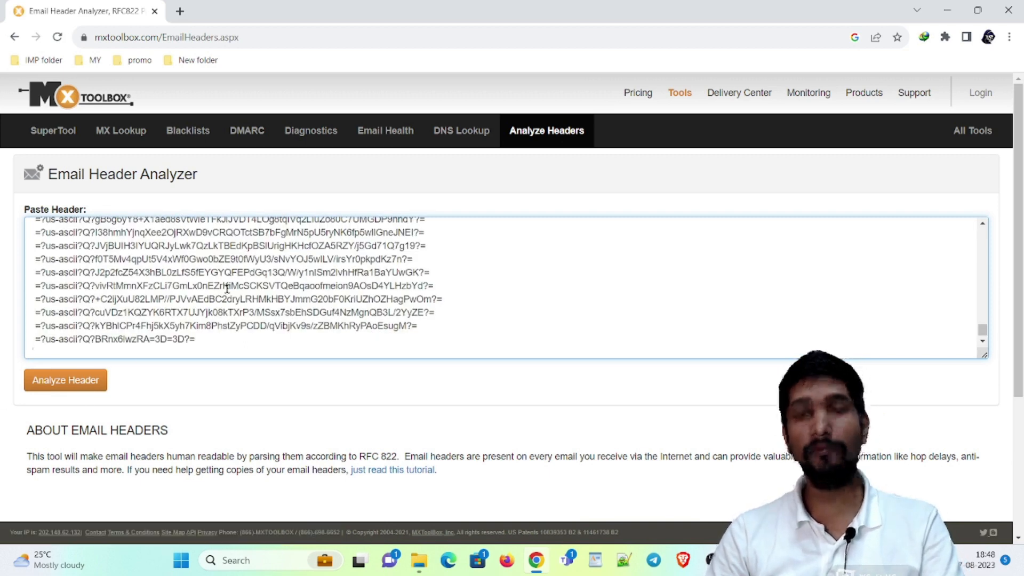
left_click(65, 380)
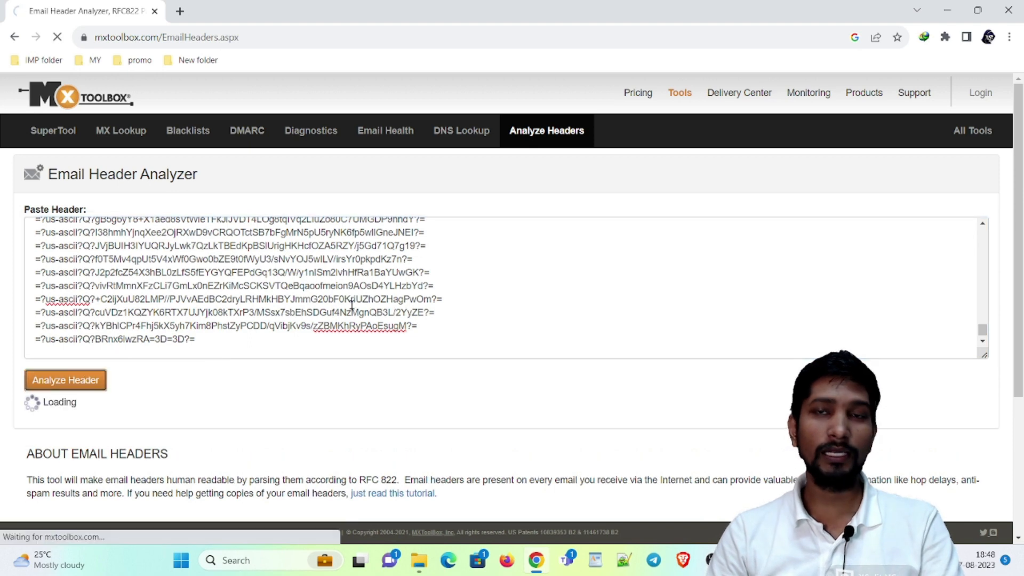
mouse_move(487, 414)
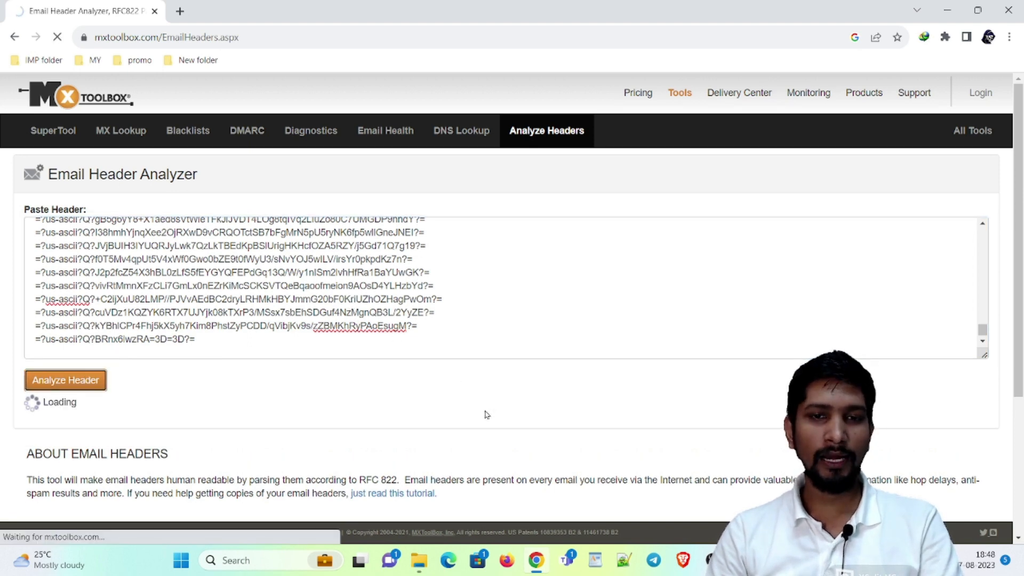
left_click(65, 379)
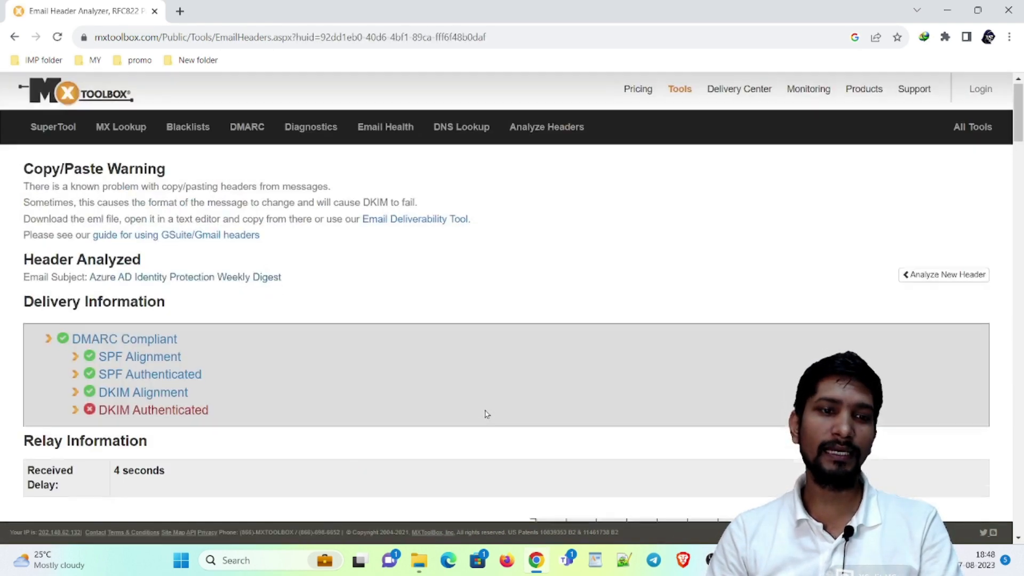
scroll("down", 3)
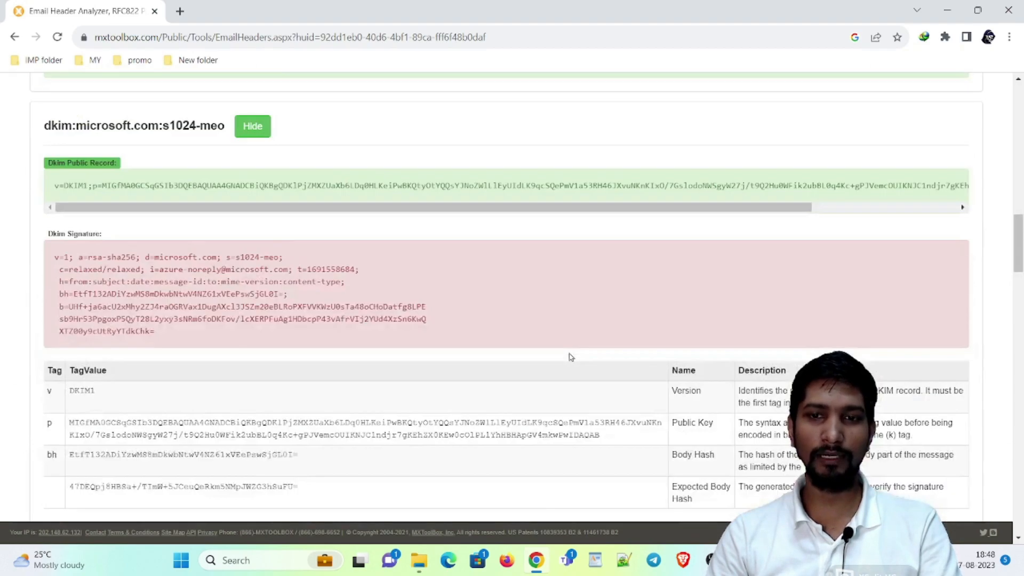
scroll("up", 3)
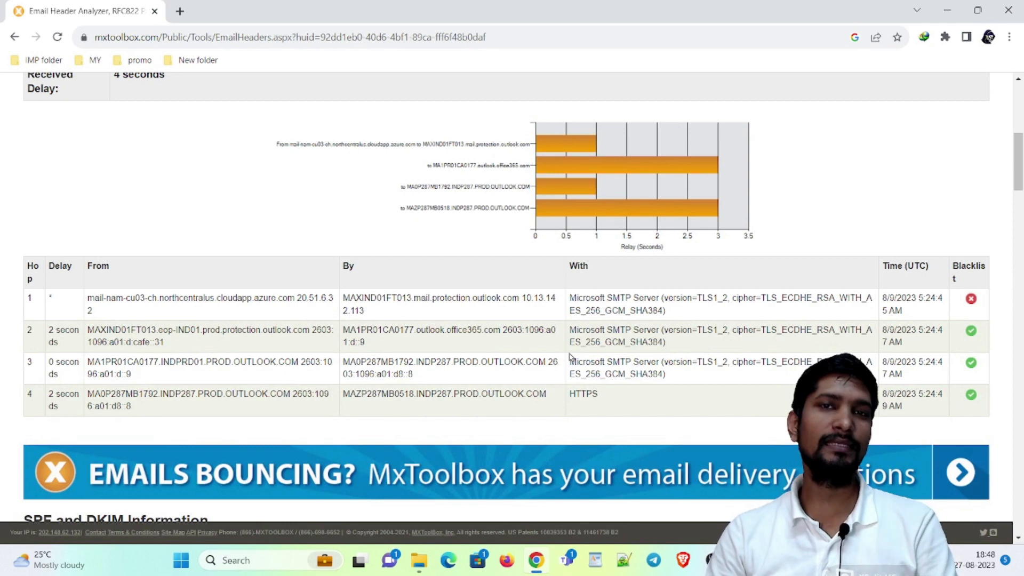
scroll("up", 3)
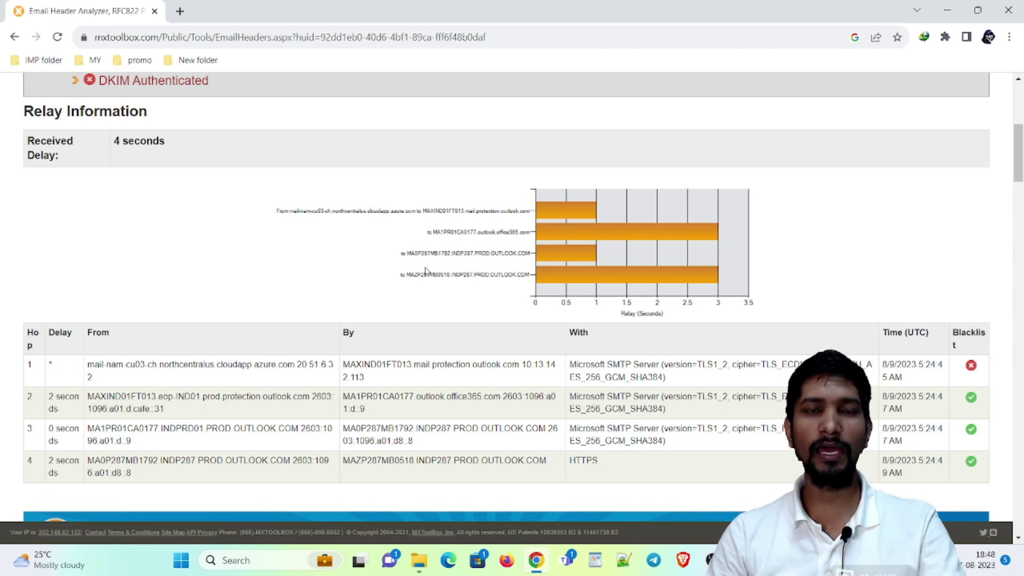
scroll("up", 3)
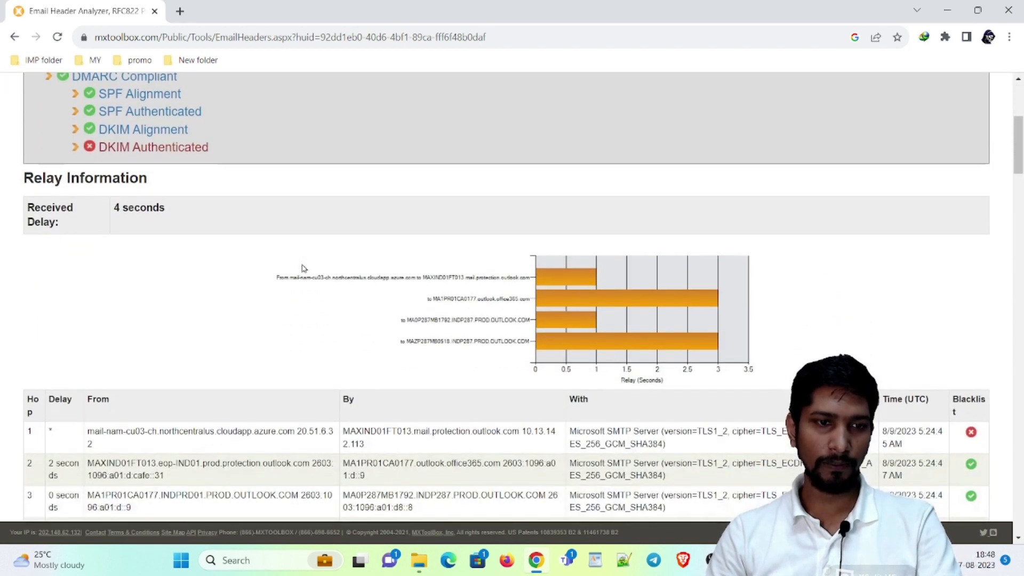
scroll("down", 3)
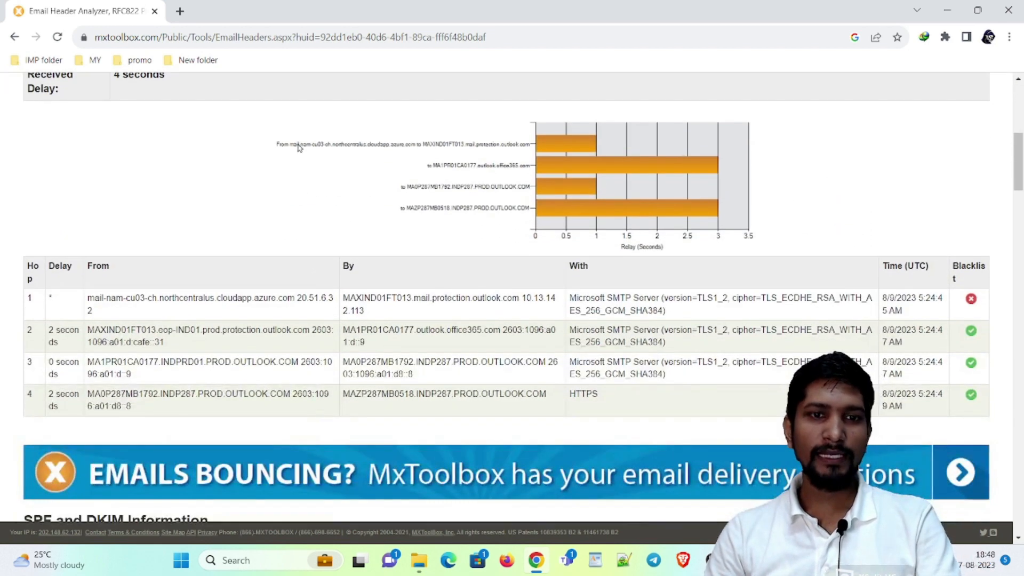
mouse_move(162, 313)
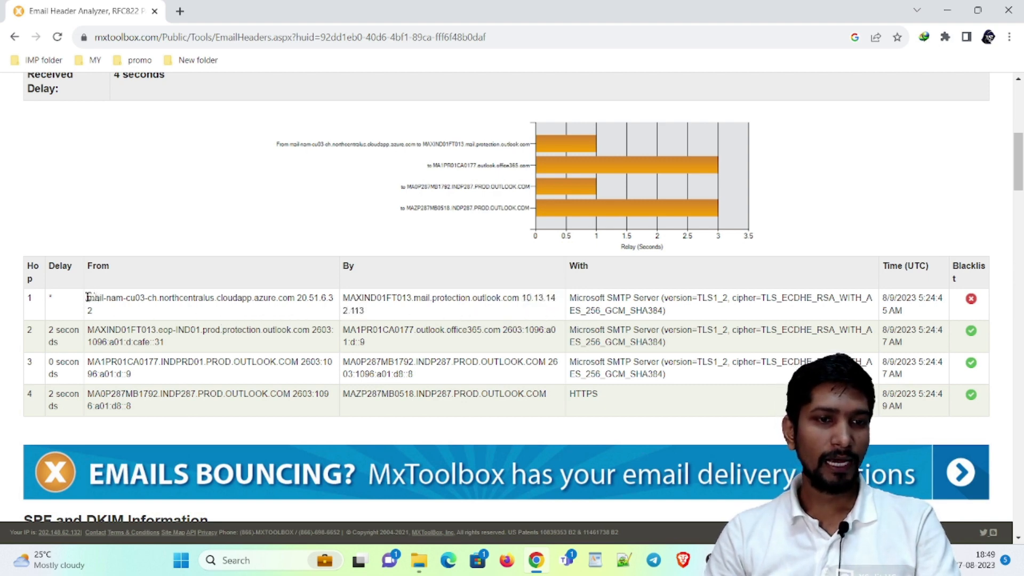
left_click_drag(85, 298, 295, 310)
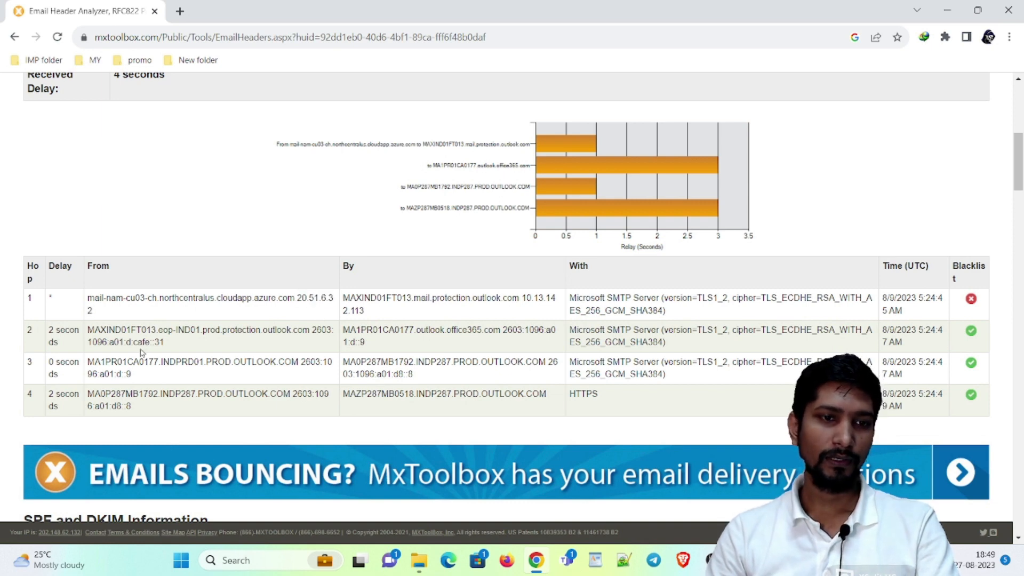
double_click(119, 331)
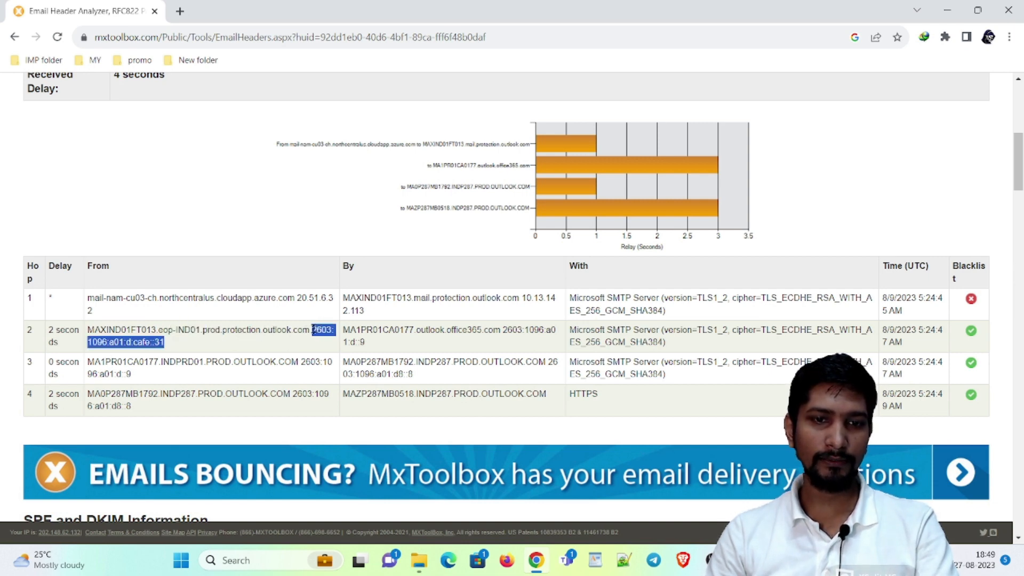
left_click(416, 330)
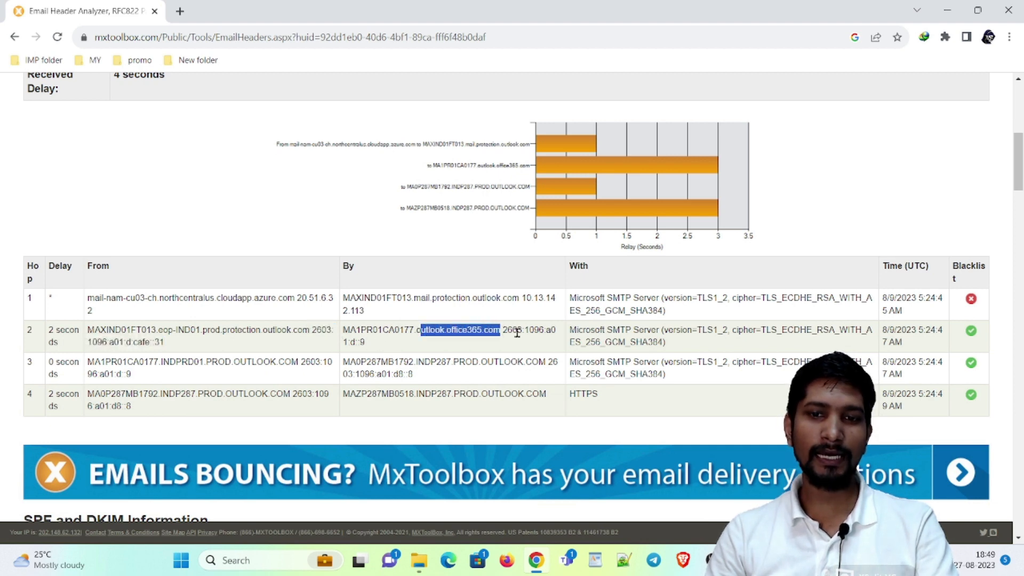
double_click(586, 329)
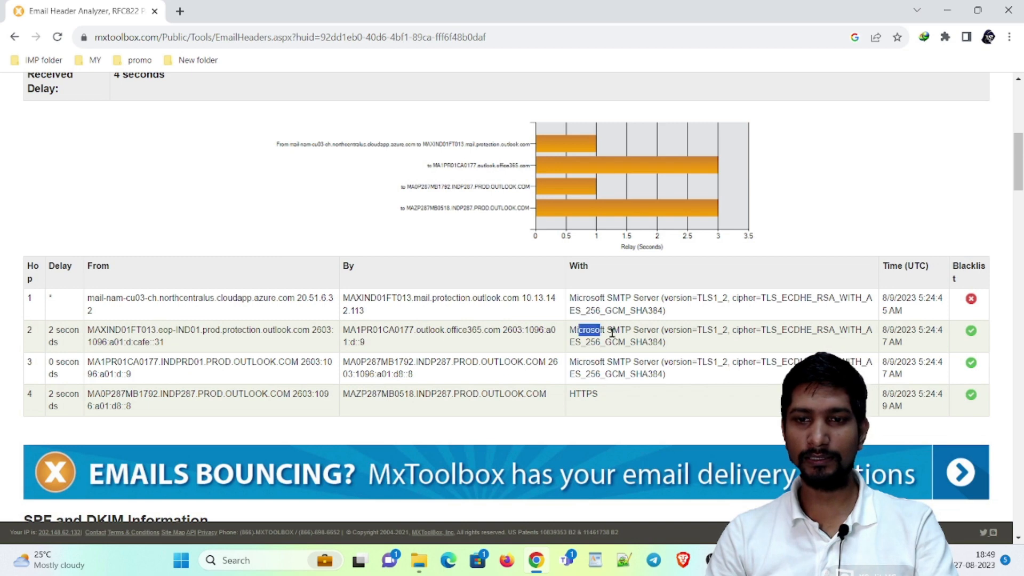
left_click_drag(575, 329, 666, 342)
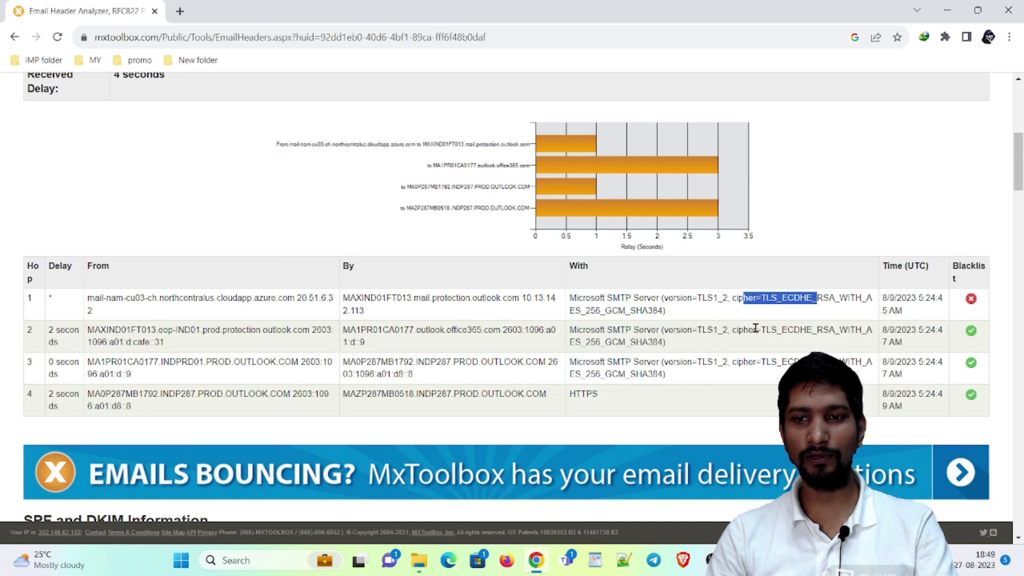
left_click(907, 299)
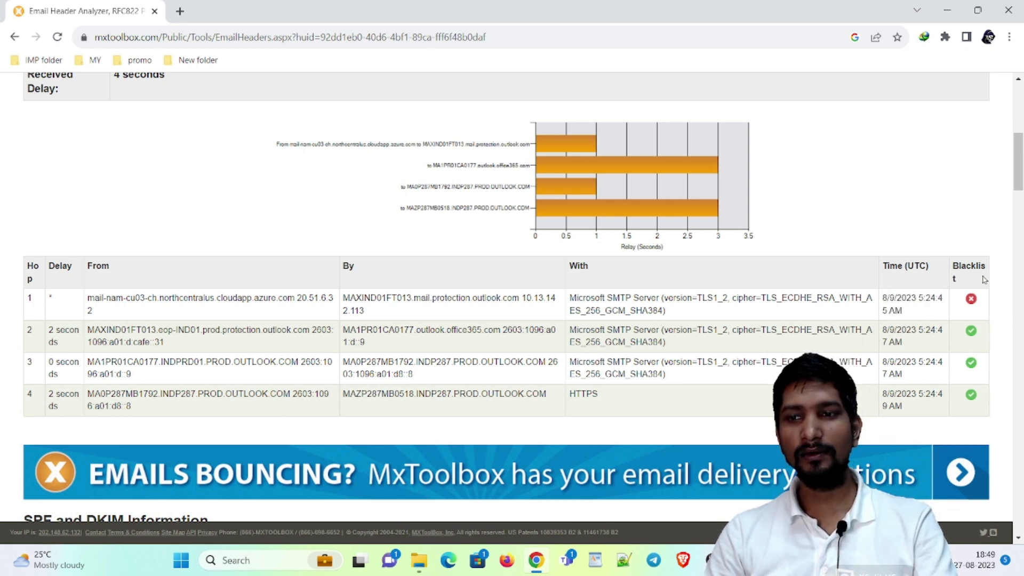
mouse_move(760, 296)
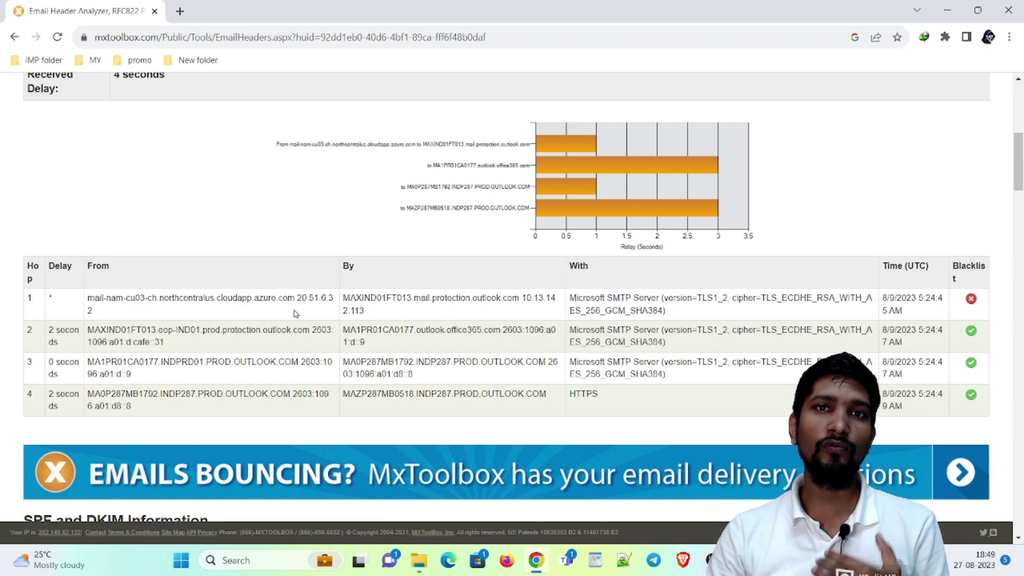
scroll("down", 3)
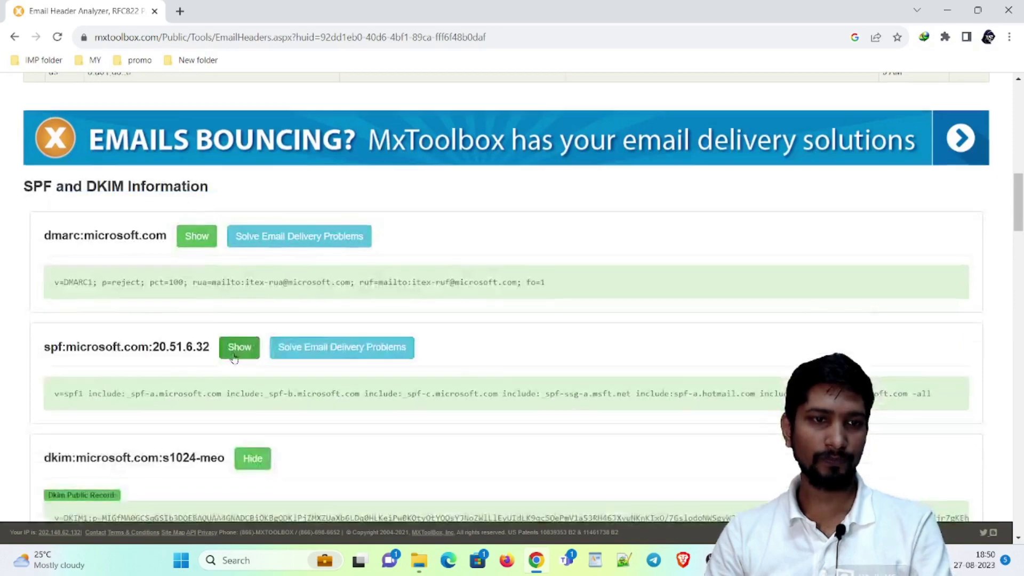
scroll("down", 3)
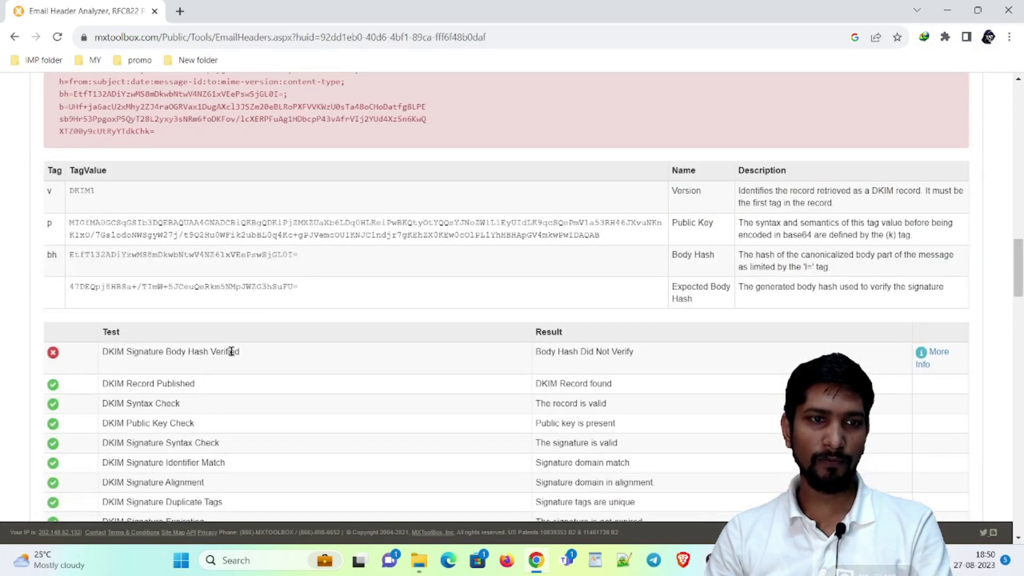
scroll("down", 3)
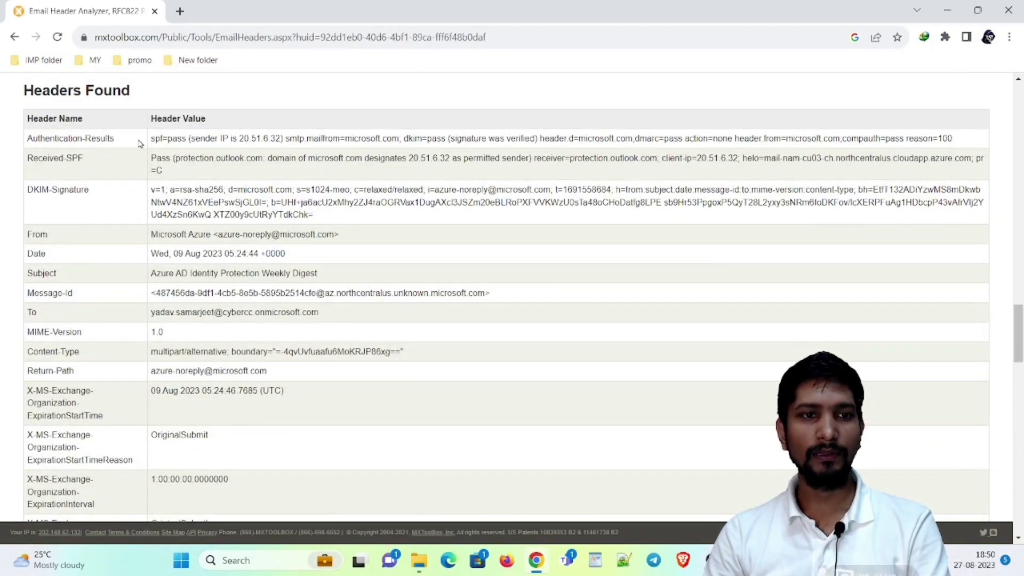
left_click_drag(150, 138, 231, 138)
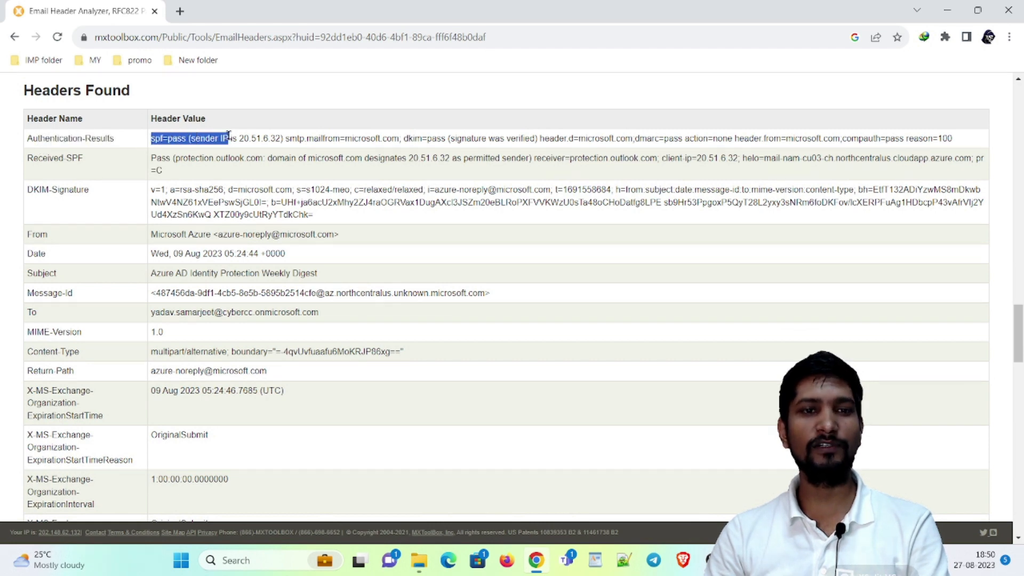
double_click(54, 158)
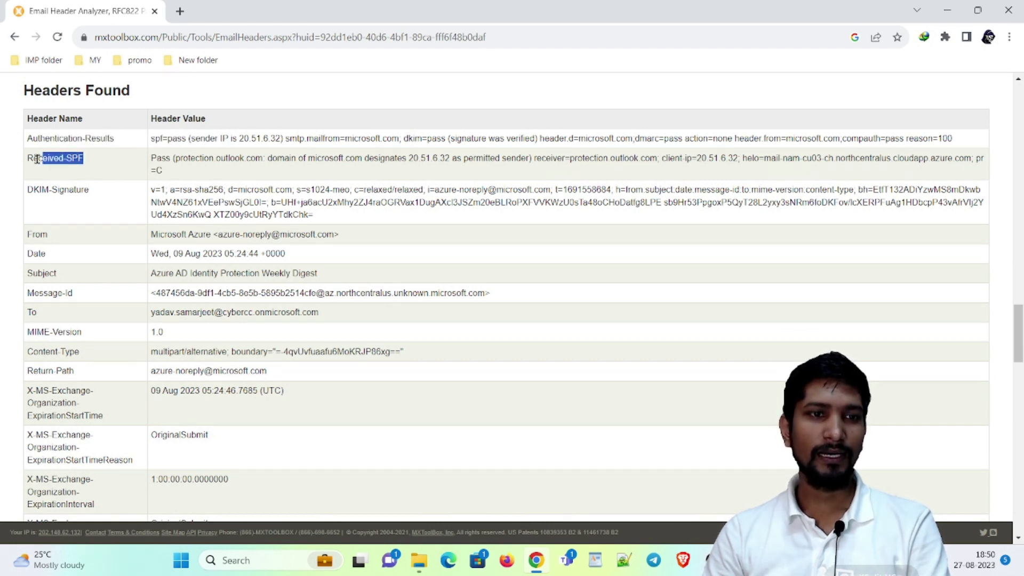
double_click(54, 190)
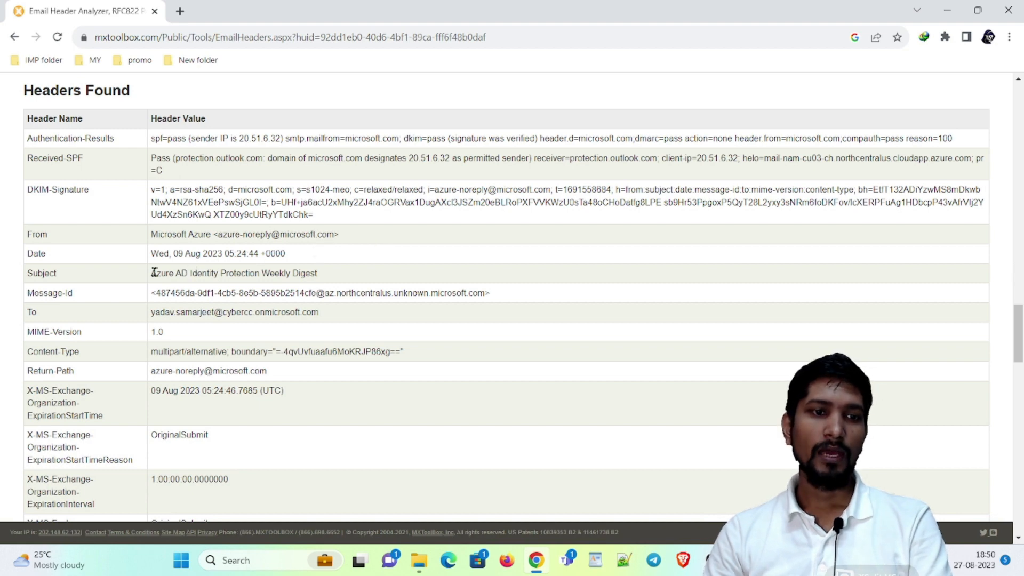
left_click_drag(163, 273, 307, 273)
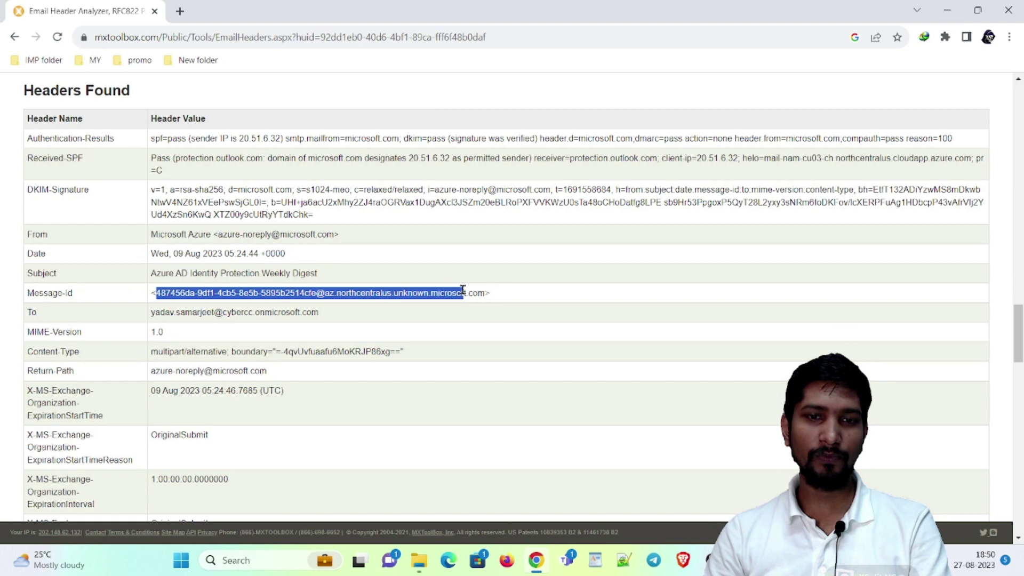
left_click(329, 293)
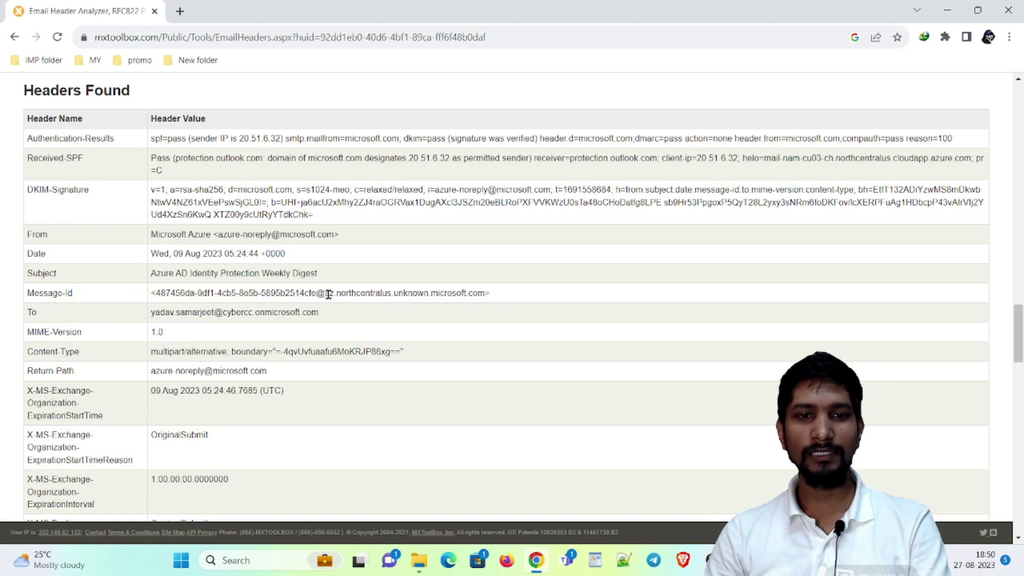
left_click_drag(325, 292, 470, 292)
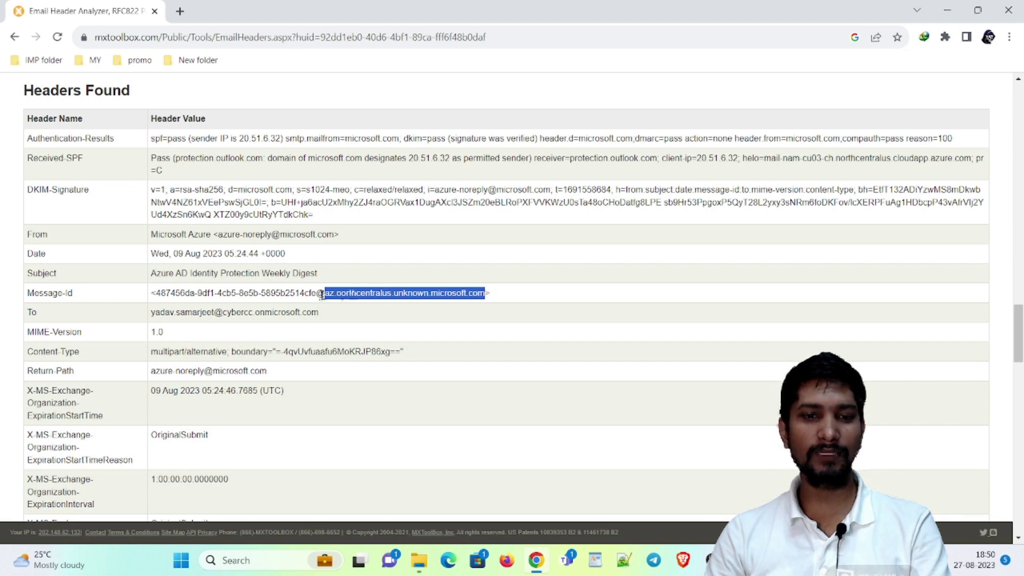
scroll("down", 3)
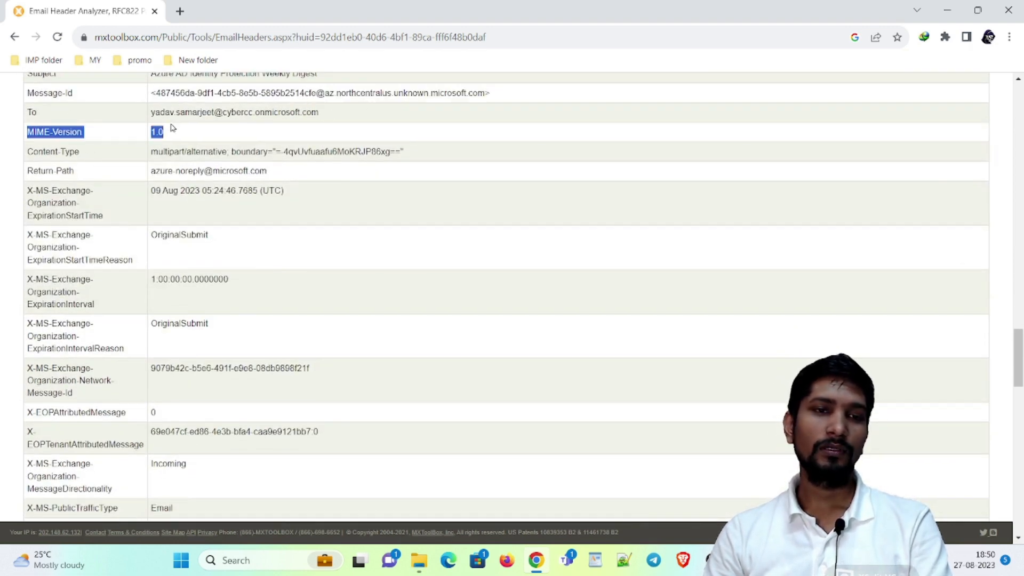
double_click(234, 113)
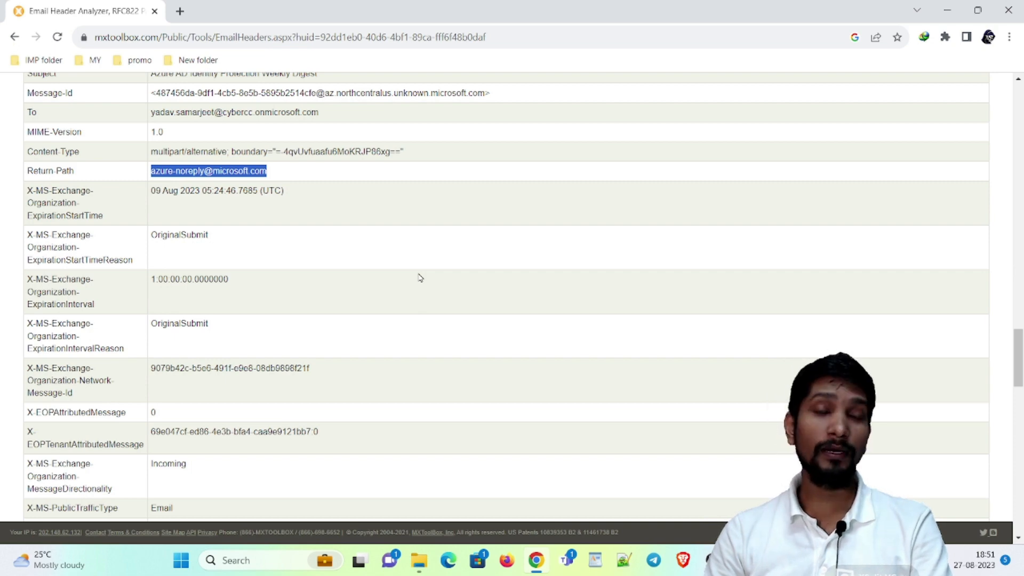
mouse_move(401, 264)
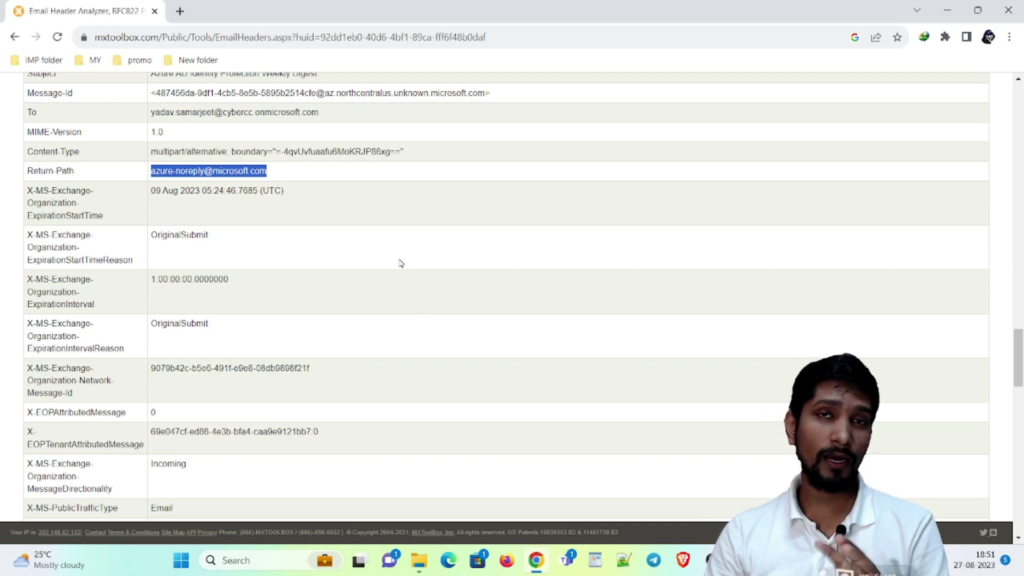
scroll("up", 3)
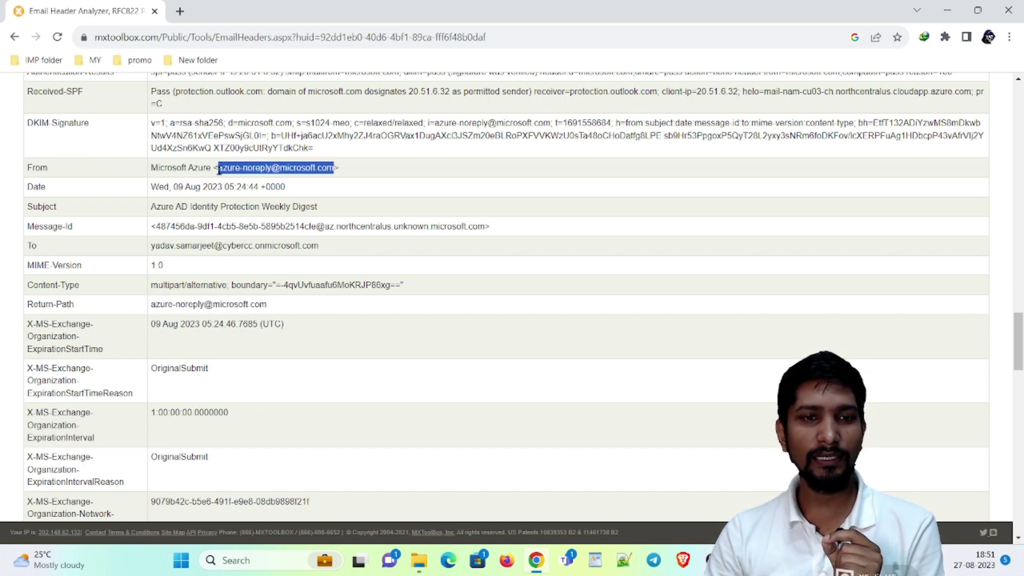
left_click(259, 304)
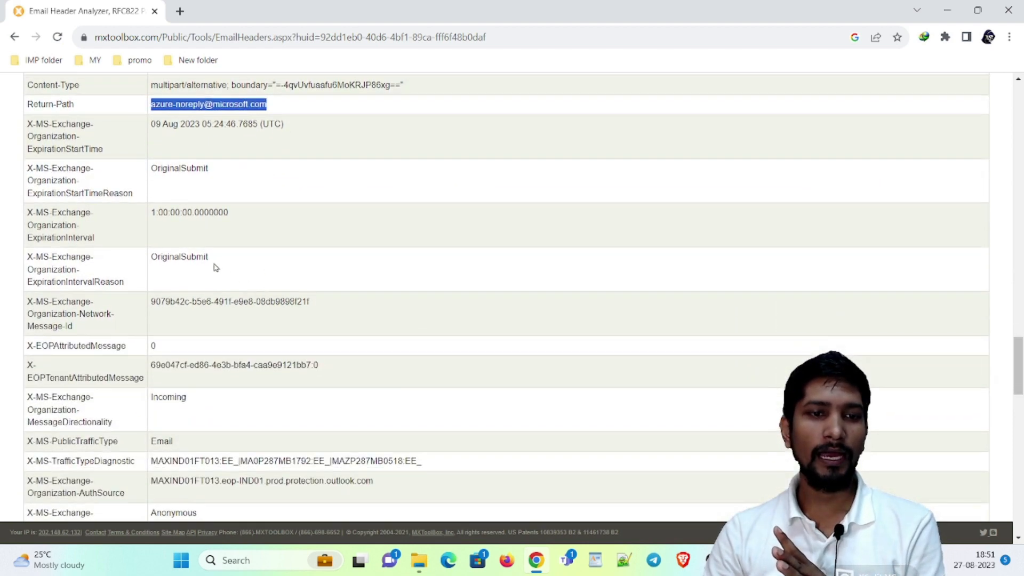
Step: Review the X-MS-Exchange and antispam rows, then select the Return-Path and expiration header names
scroll("down", 3)
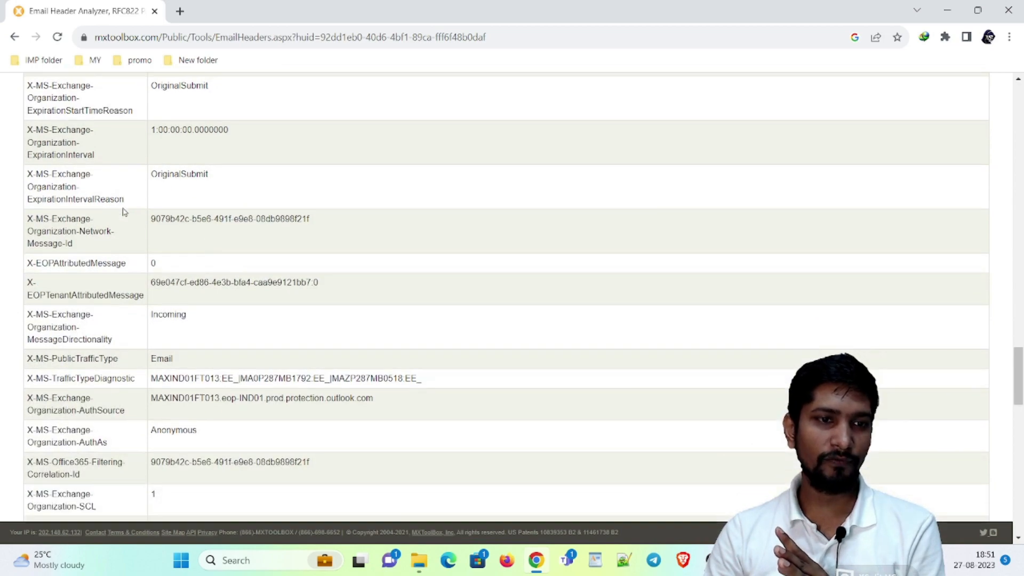
scroll("down", 3)
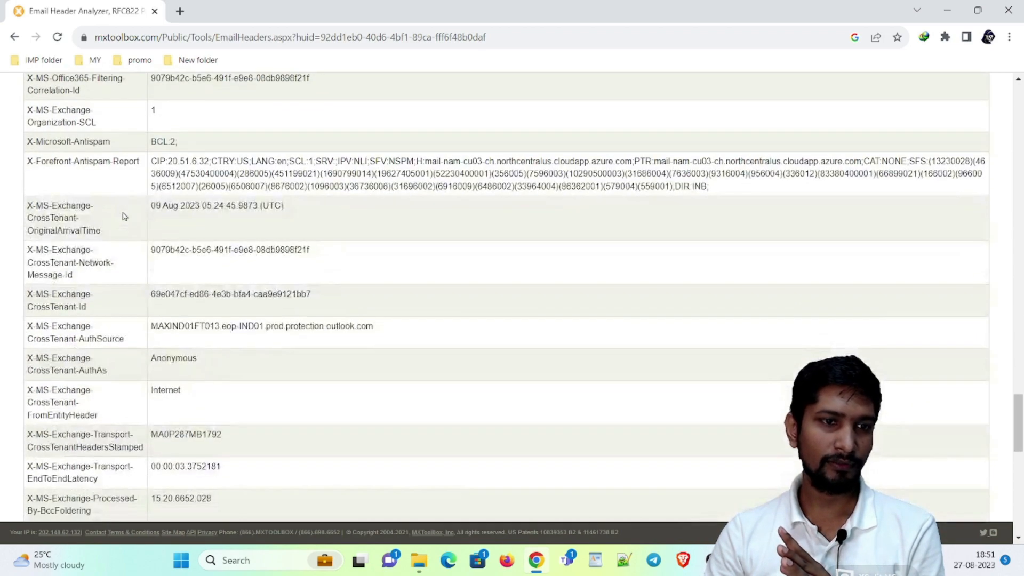
scroll("down", 3)
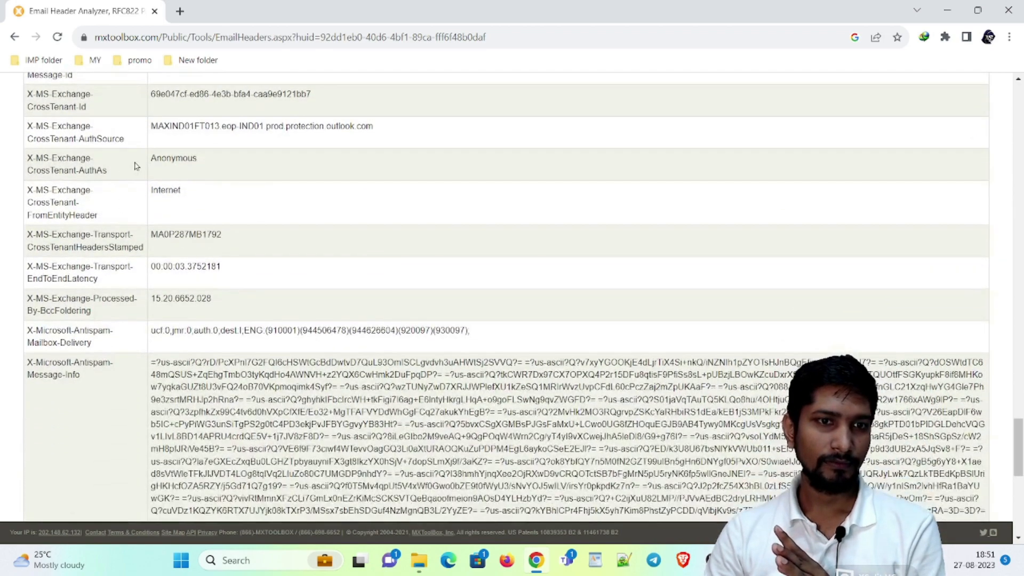
scroll("down", 3)
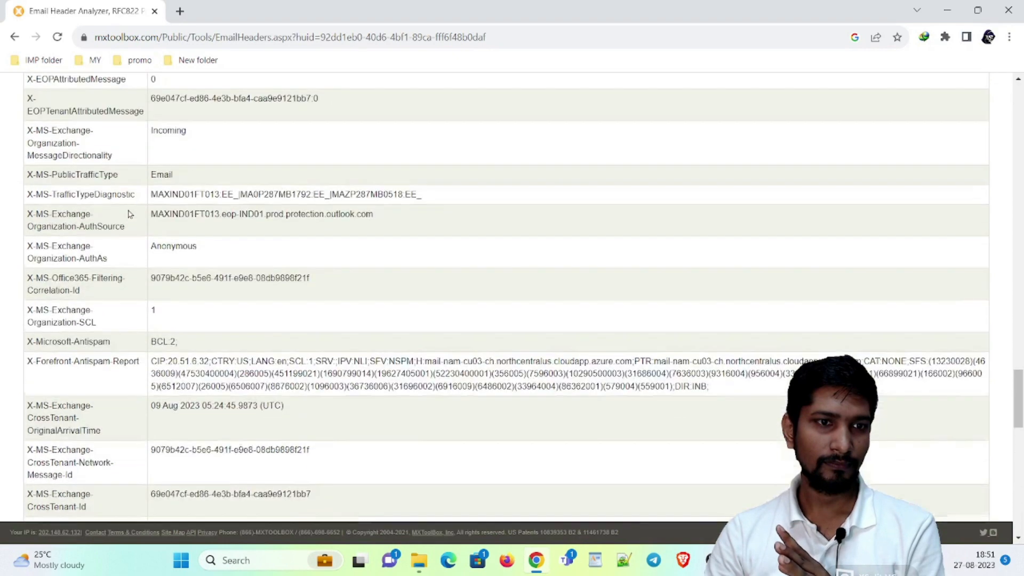
scroll("up", 3)
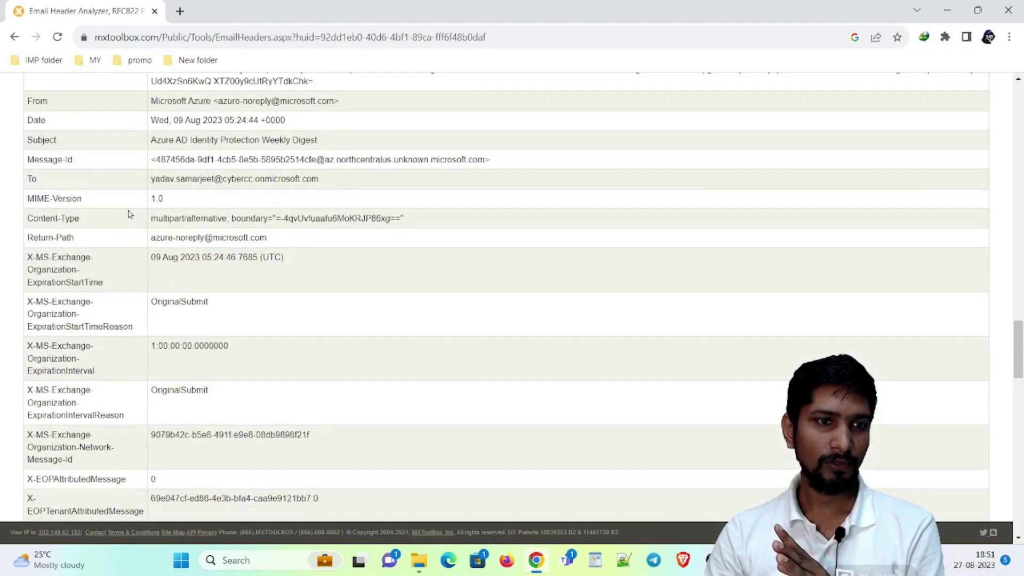
double_click(49, 238)
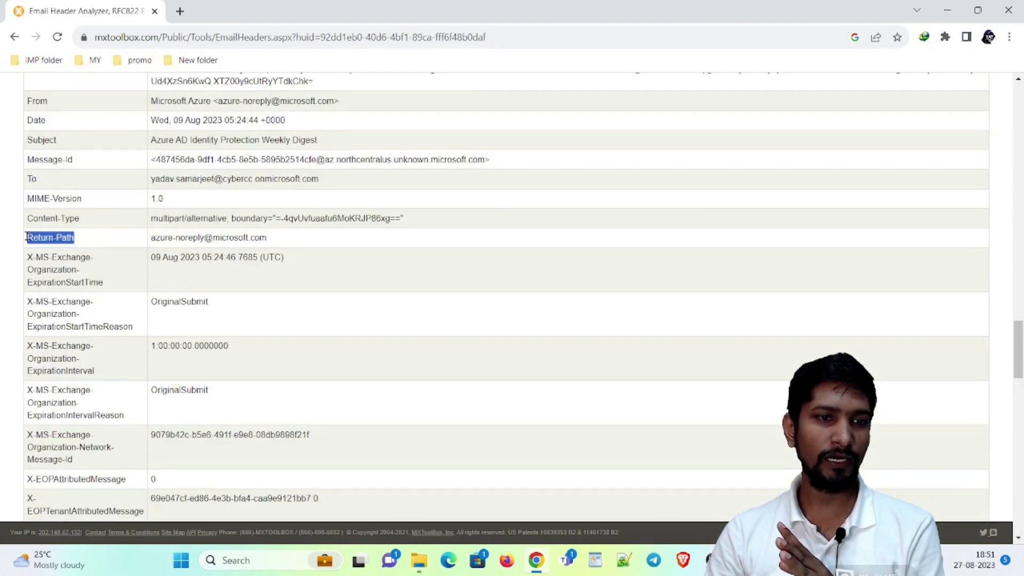
double_click(53, 269)
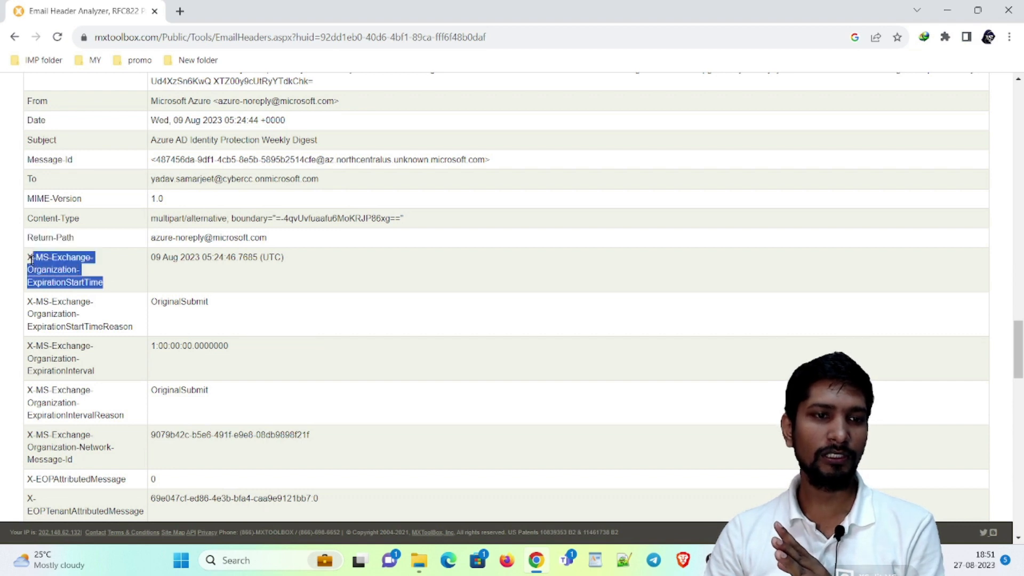
mouse_move(120, 278)
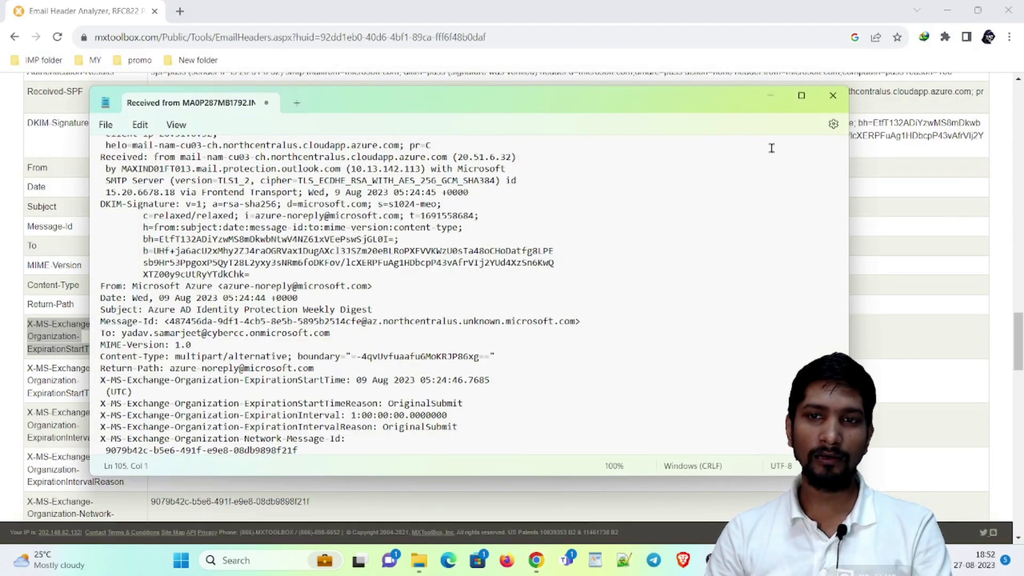
left_click(801, 96)
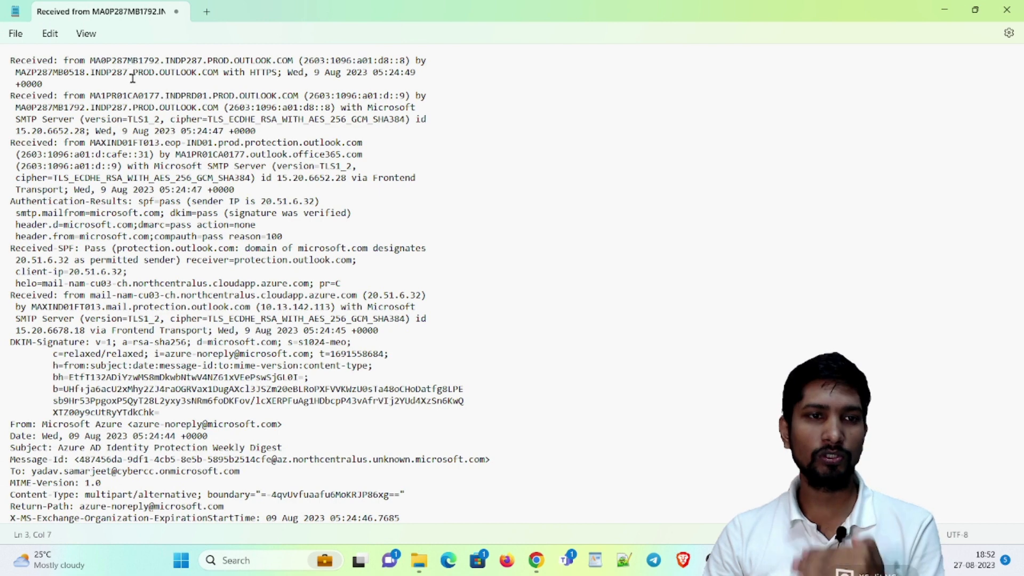
left_click_drag(63, 60, 157, 72)
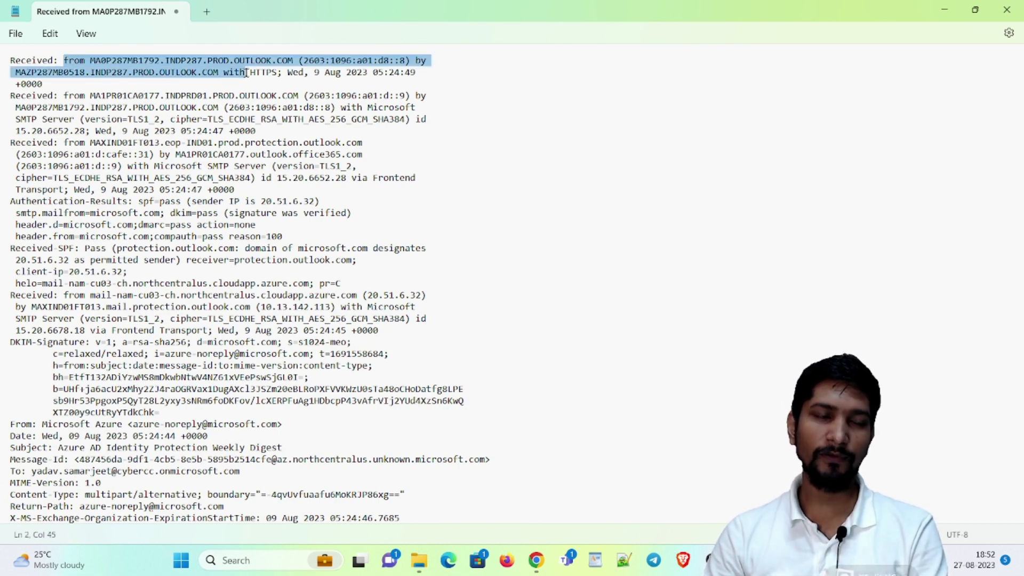
left_click(69, 110)
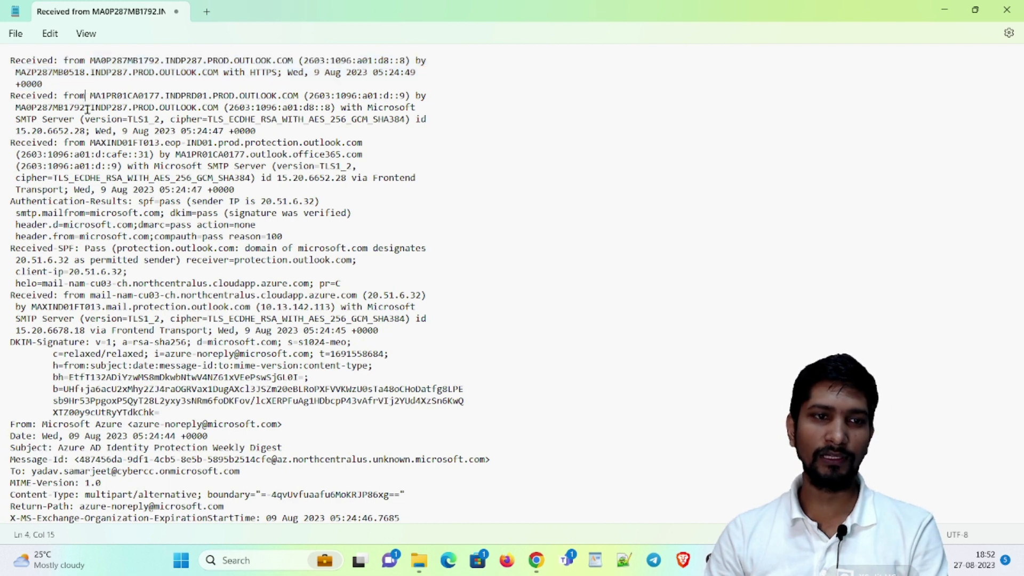
double_click(116, 143)
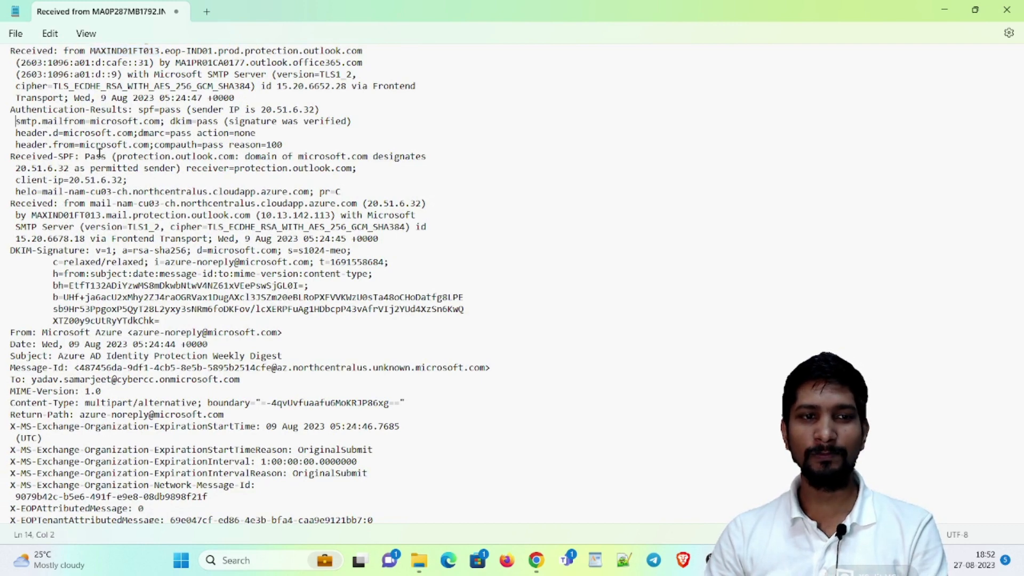
double_click(90, 158)
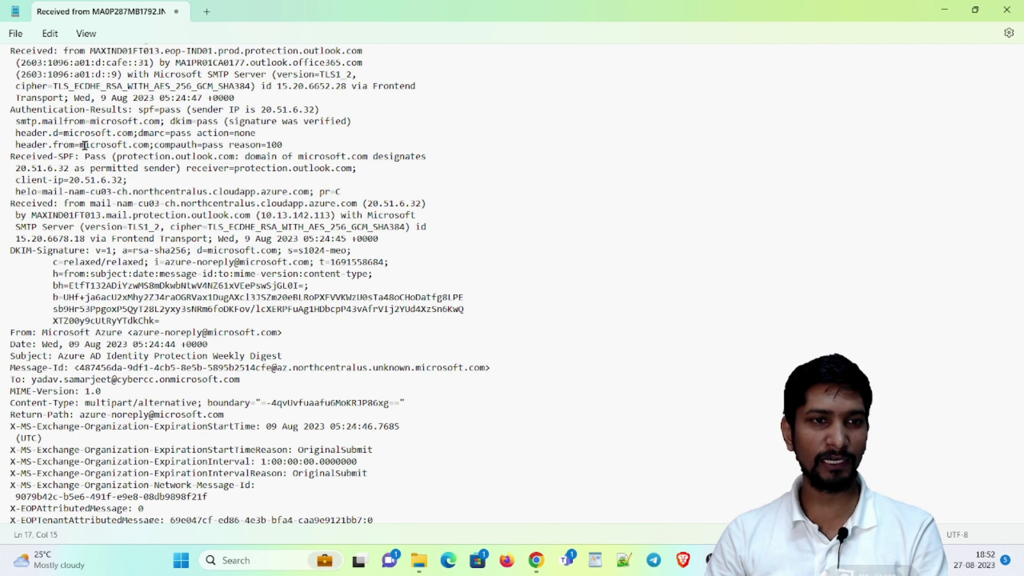
scroll("down", 3)
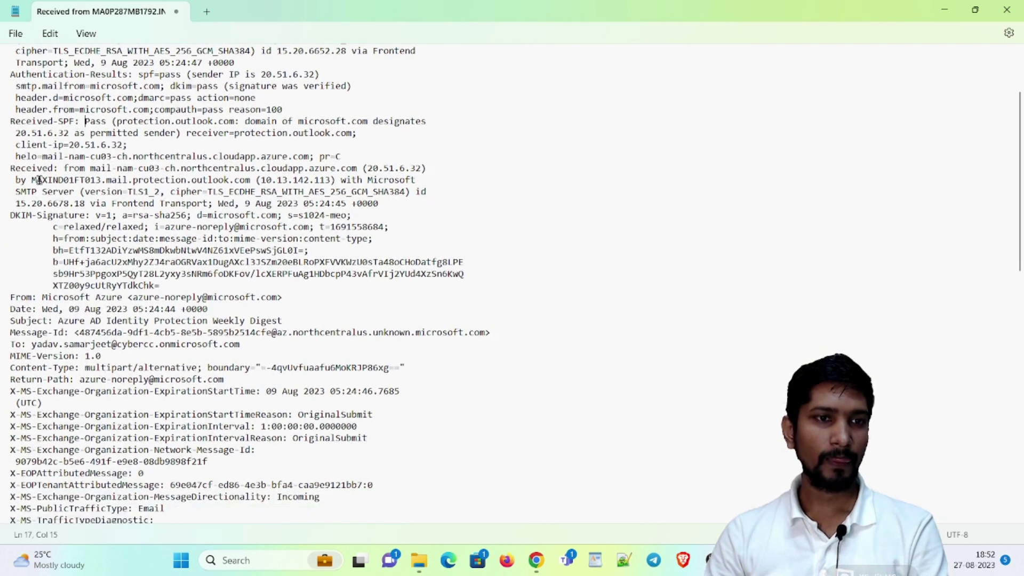
scroll("down", 3)
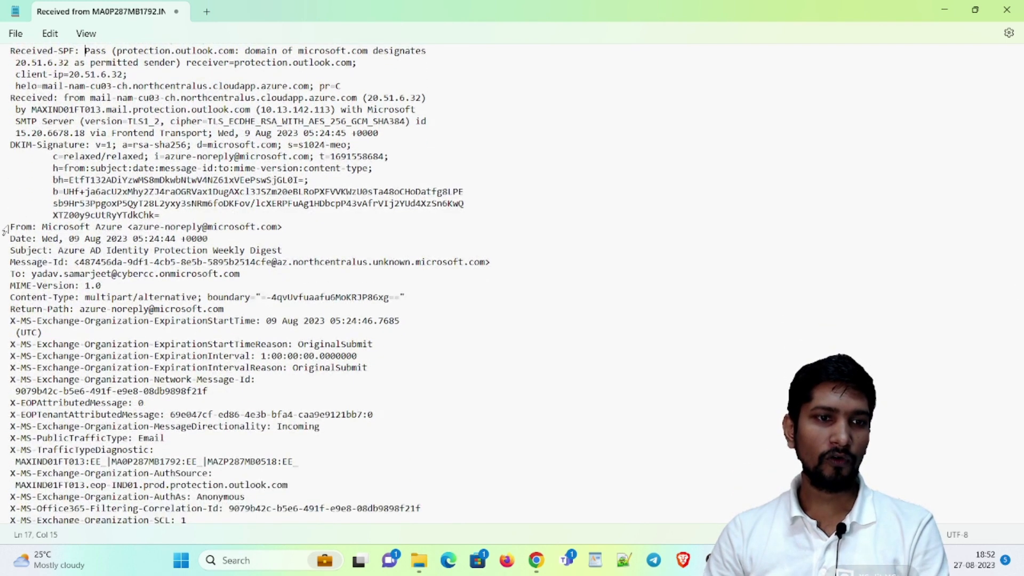
double_click(137, 226)
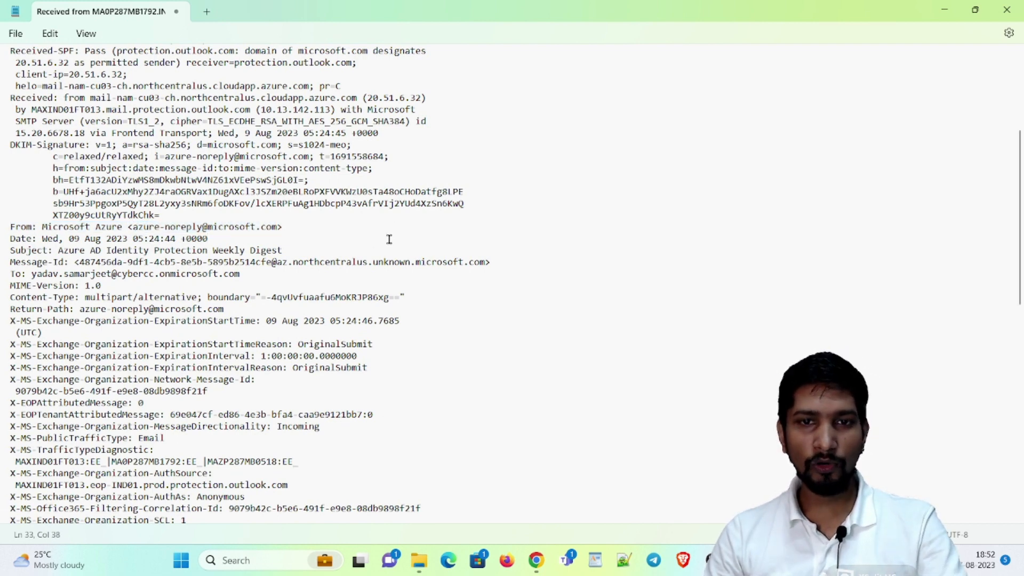
Step: Find the Return-Path line with the azure-noreply address in the header text
type("return-path")
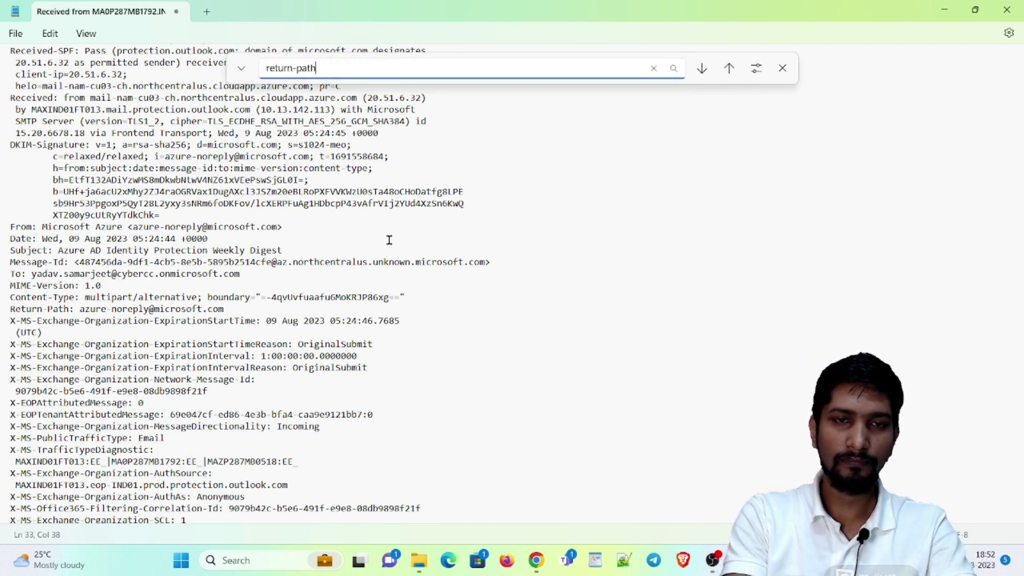
left_click(701, 68)
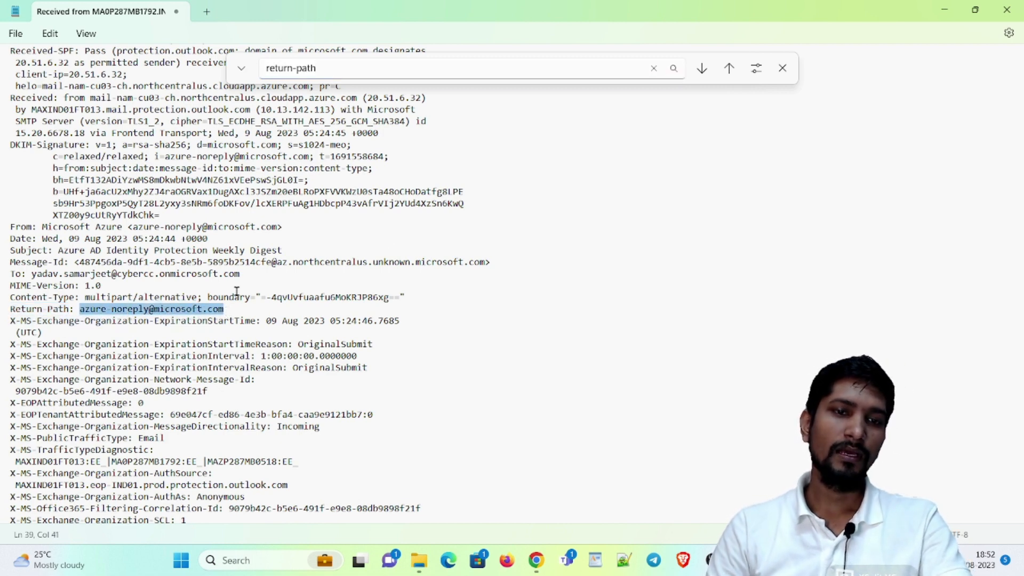
left_click(323, 68)
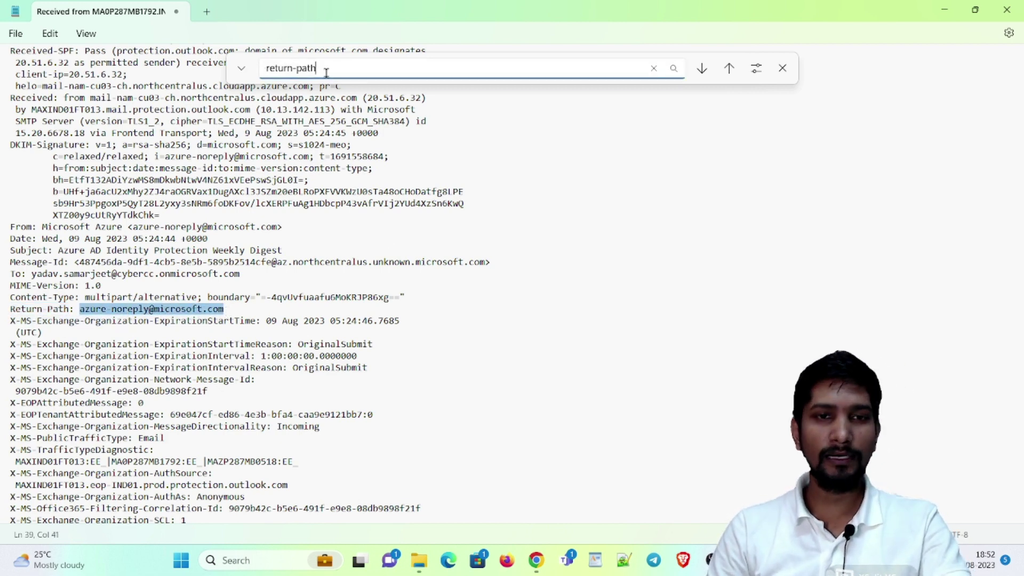
key("Backspace")
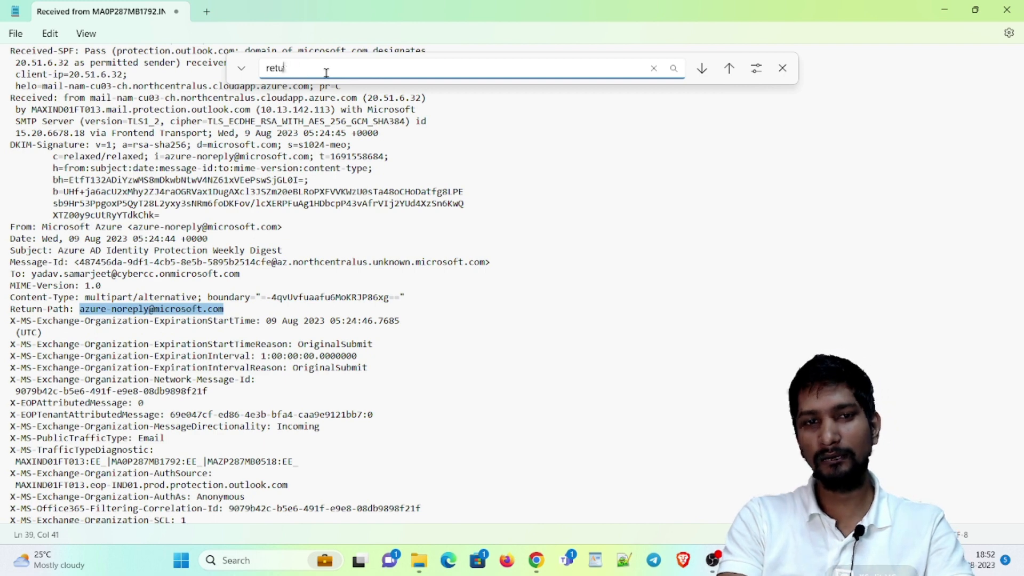
Step: Search for 'envelop' and 'env' and confirm no envelope-sender field exists
left_click(652, 68)
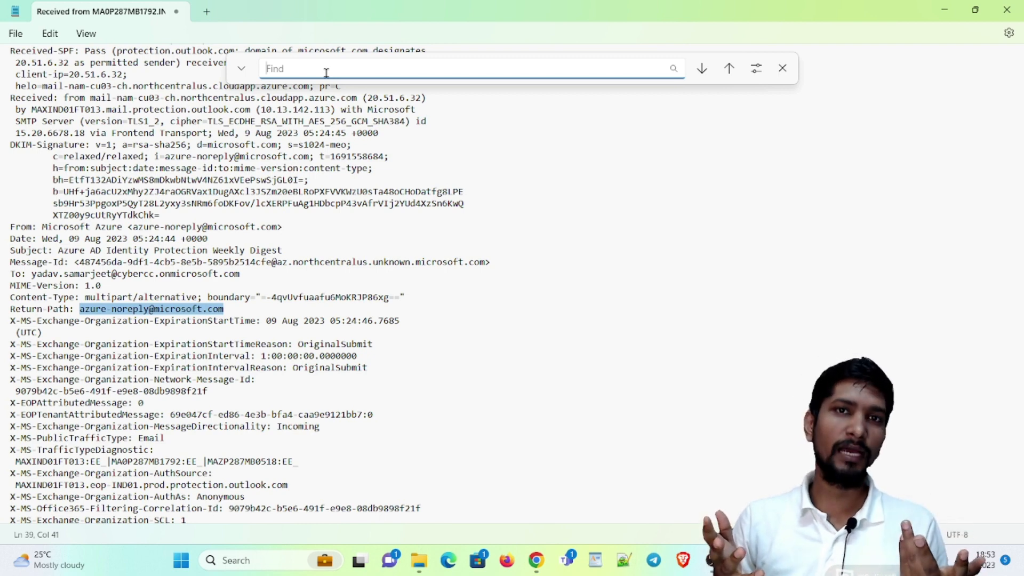
type("envelop")
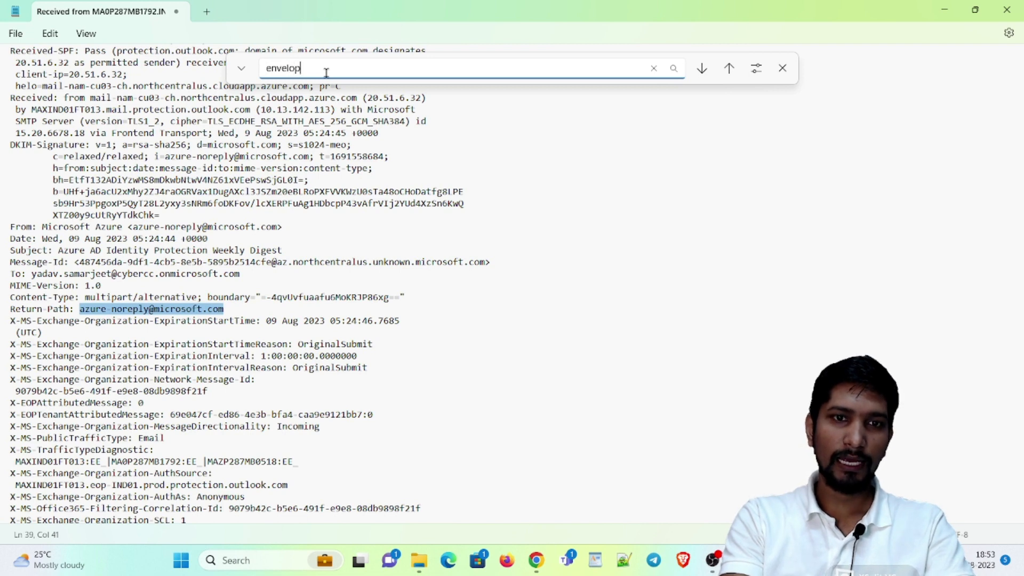
key("Enter")
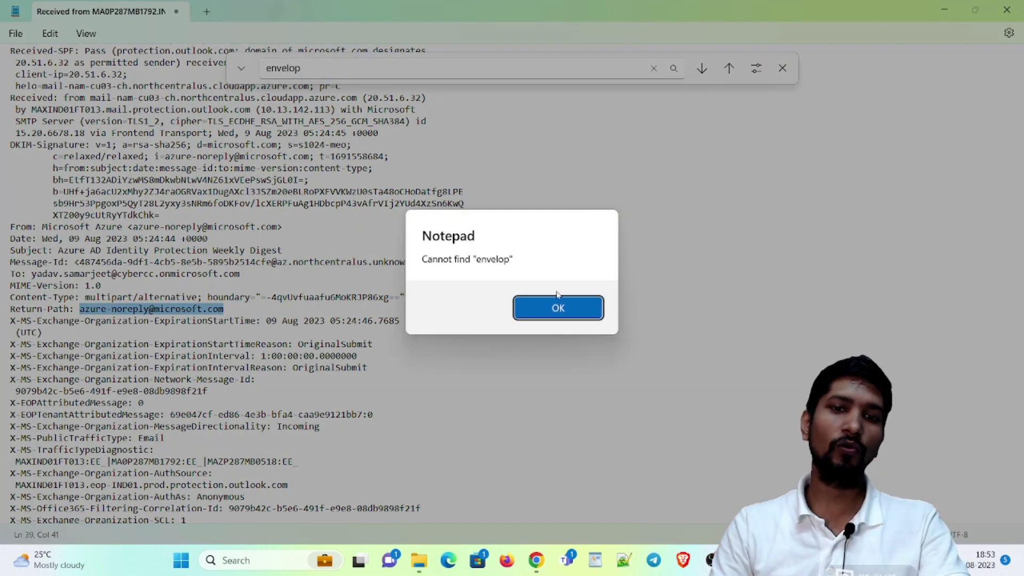
left_click(558, 307)
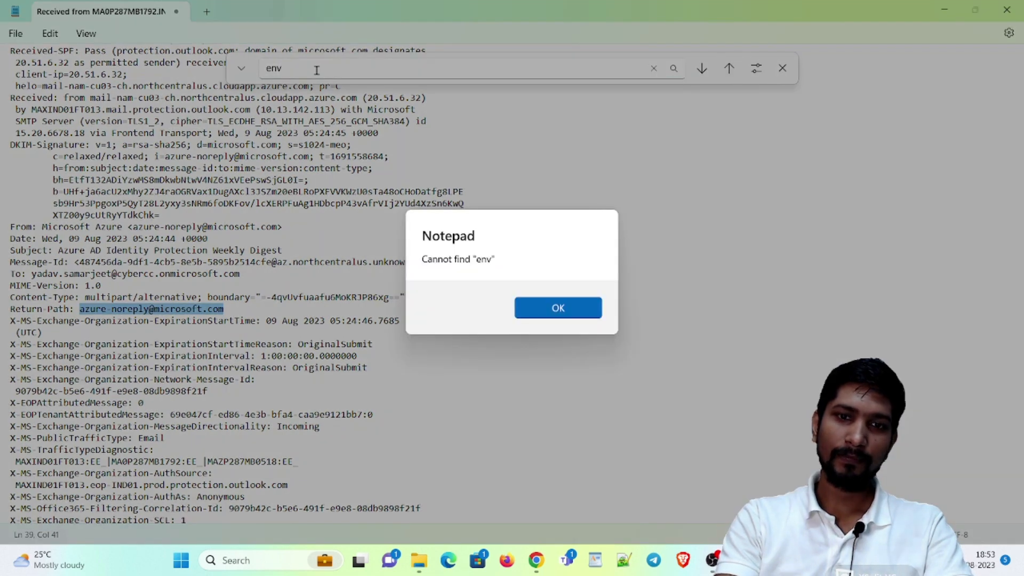
left_click(558, 308)
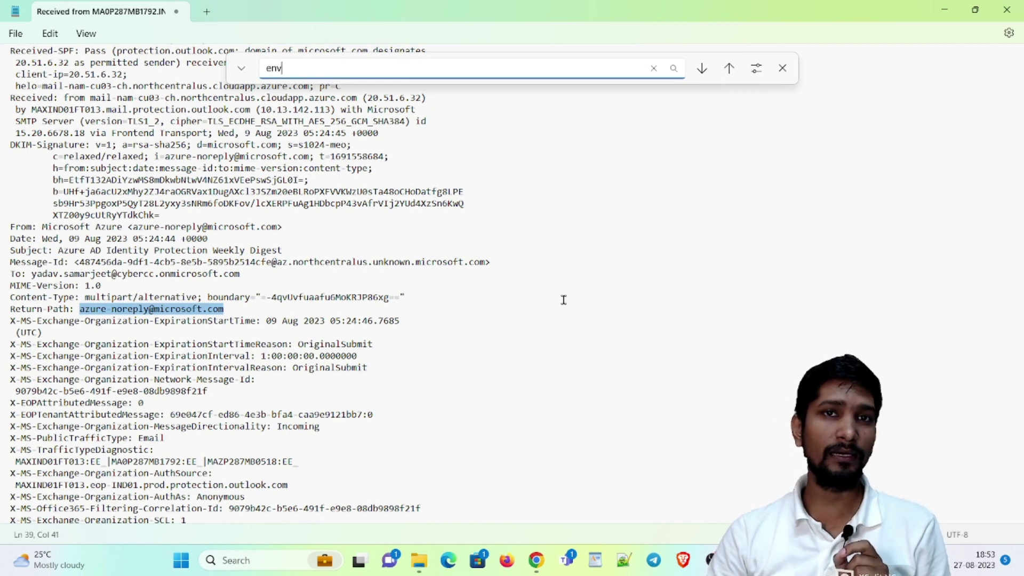
mouse_move(523, 262)
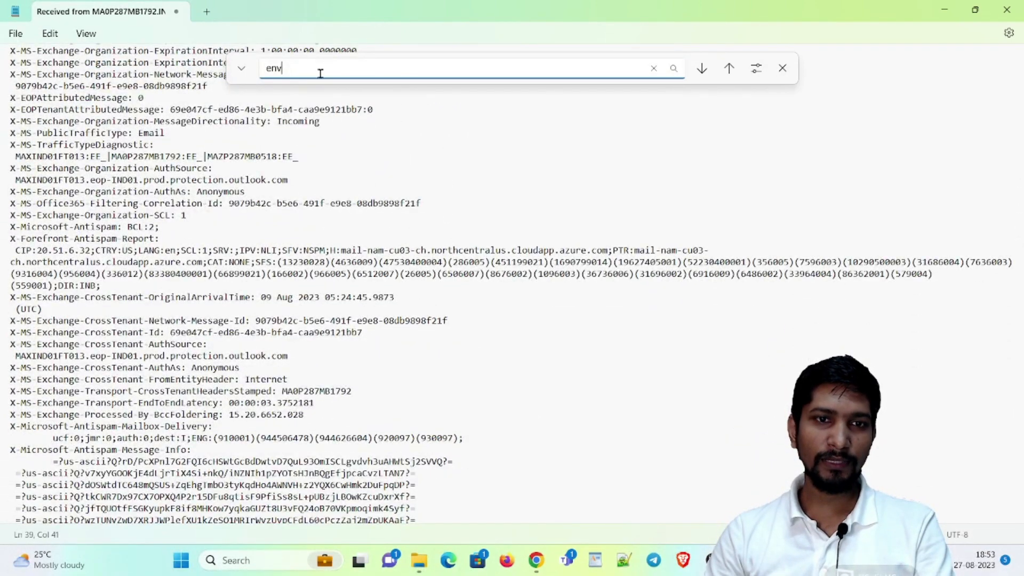
type("orgina")
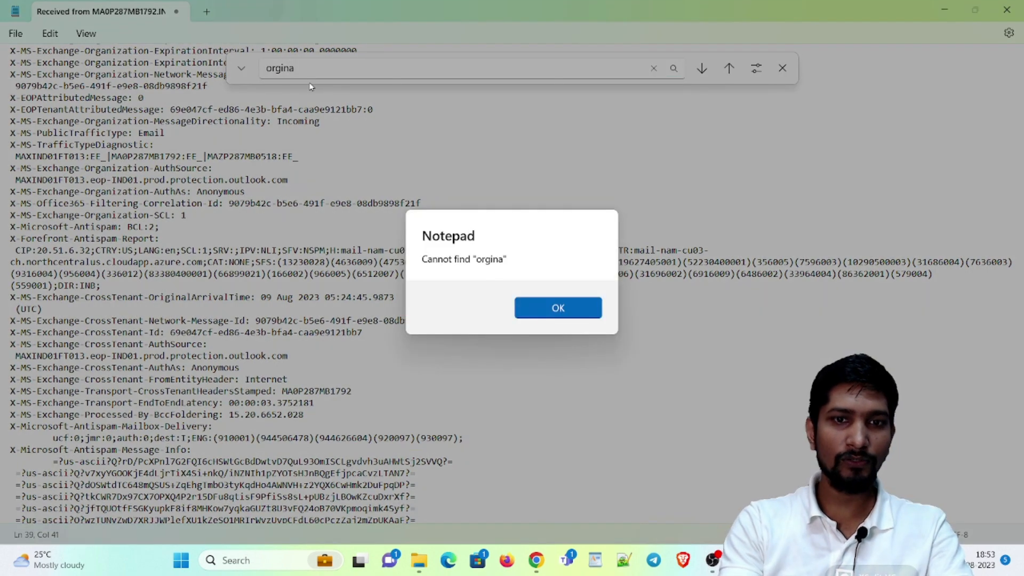
left_click(558, 307)
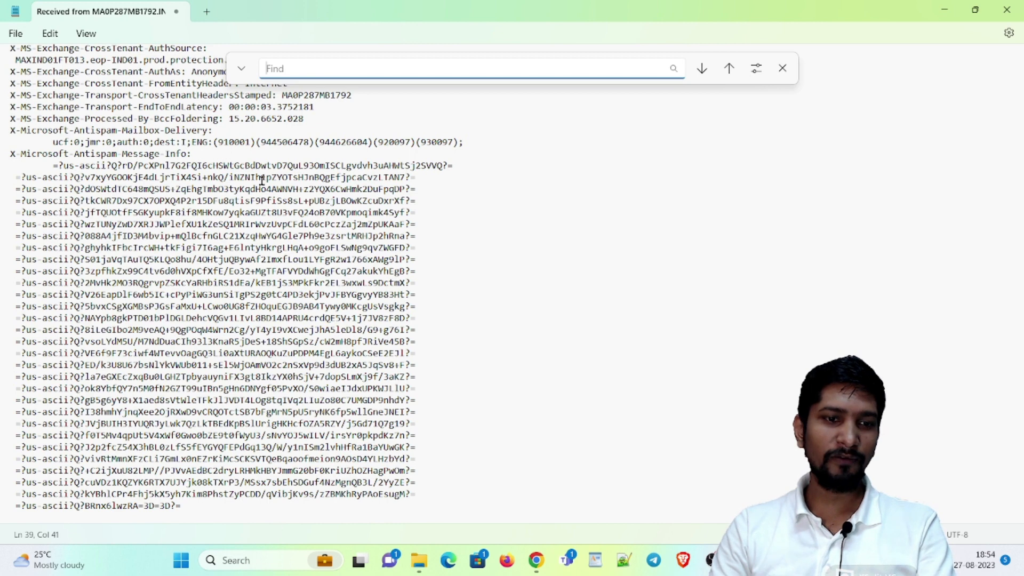
mouse_move(606, 333)
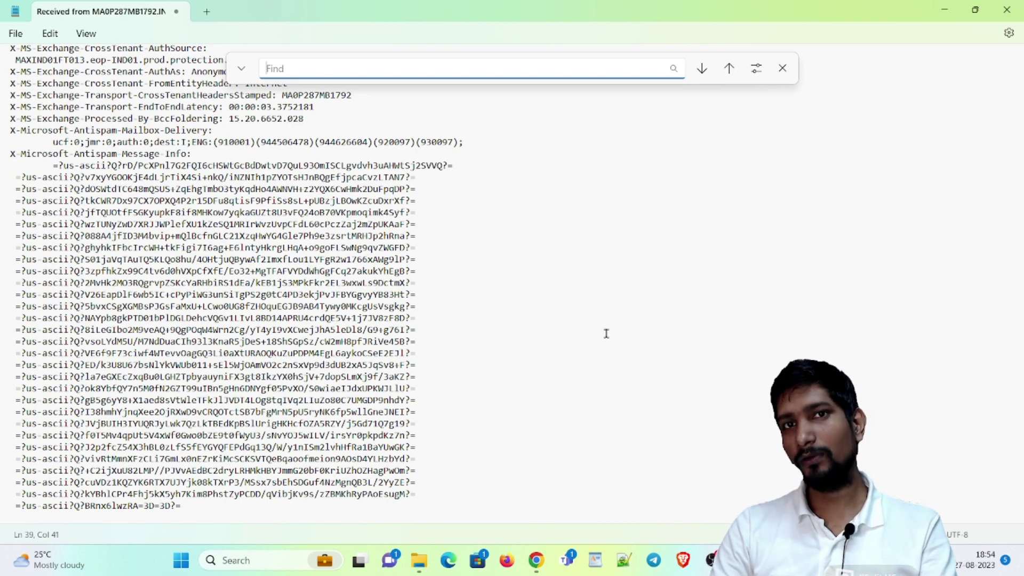
mouse_move(595, 331)
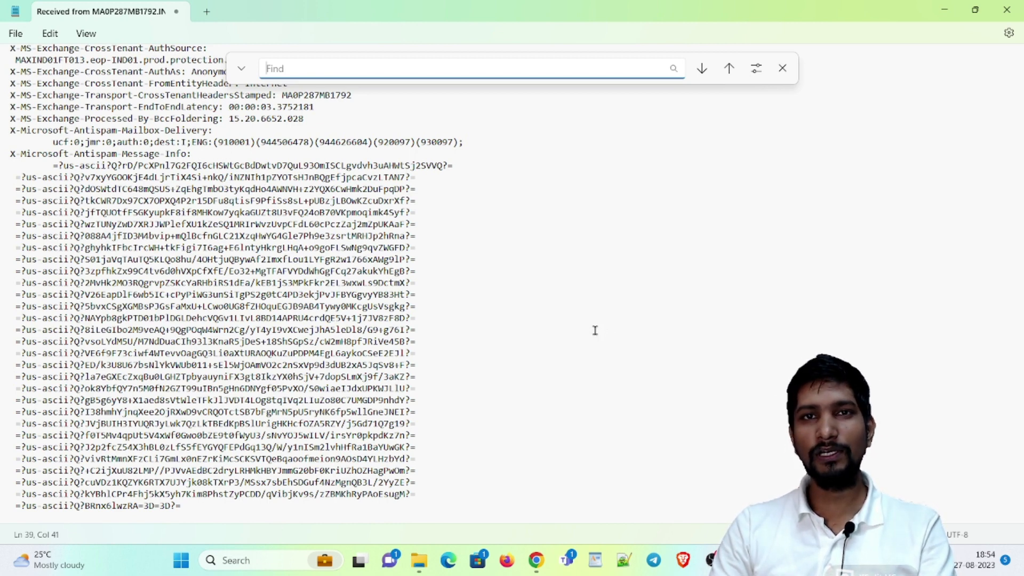